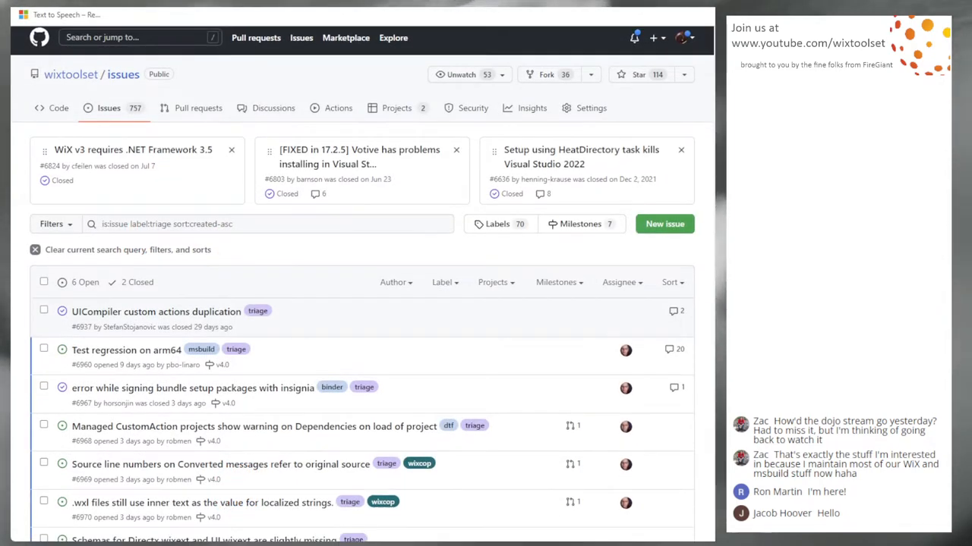
Read through the UICompiler custom actions duplication issue and its comments
{"action": "scroll", "scroll_direction": "down", "scroll_amount": 3}
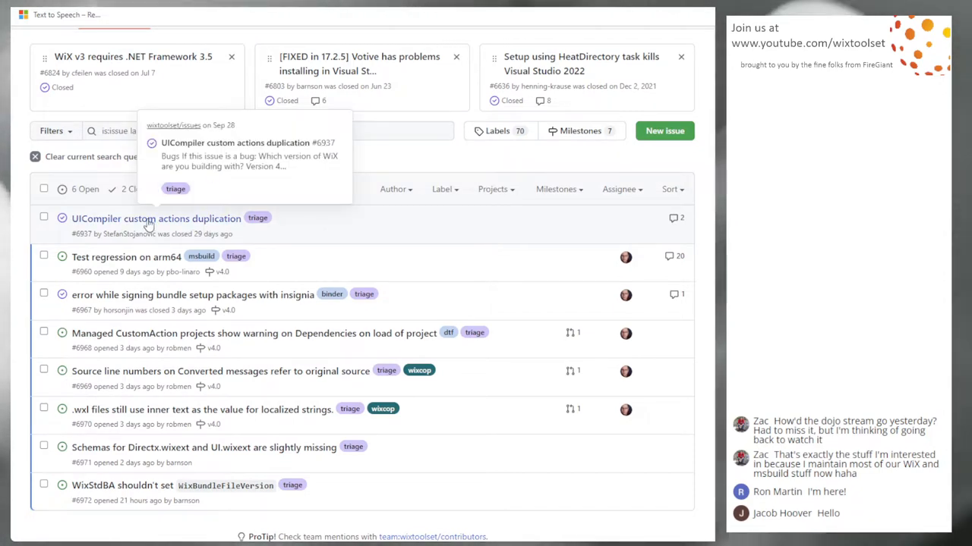
{"action": "left_click", "coordinate": [155, 218]}
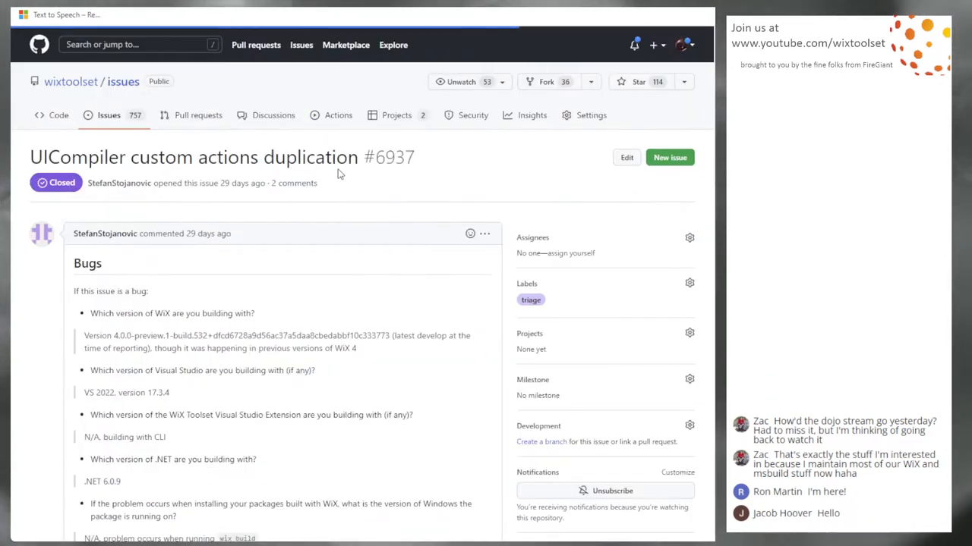
{"action": "scroll", "scroll_direction": "down", "scroll_amount": 3}
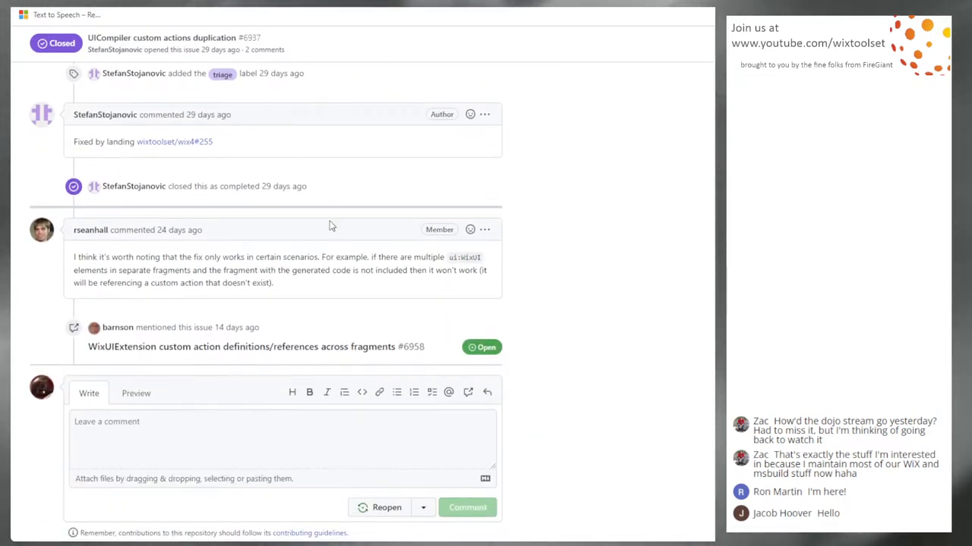
{"action": "mouse_move", "coordinate": [294, 259]}
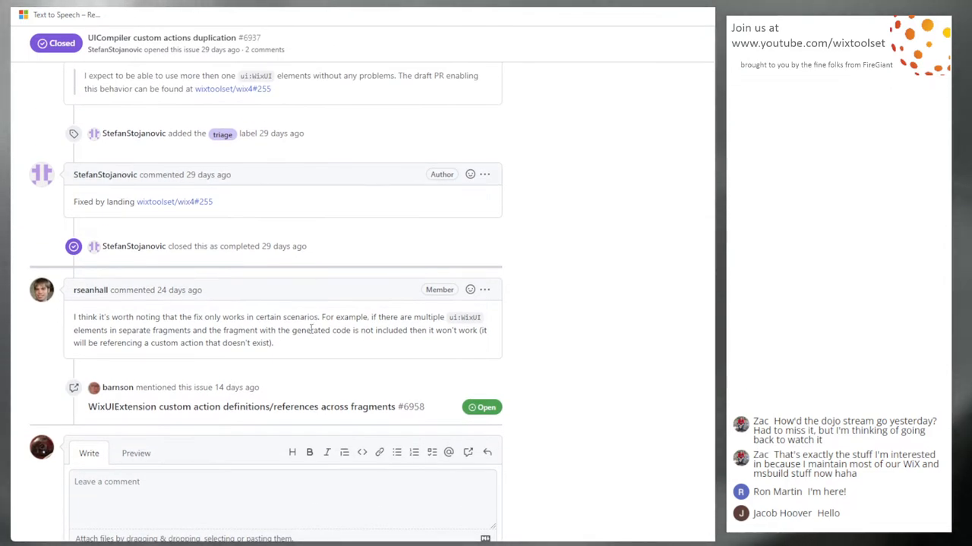
{"action": "mouse_move", "coordinate": [331, 307]}
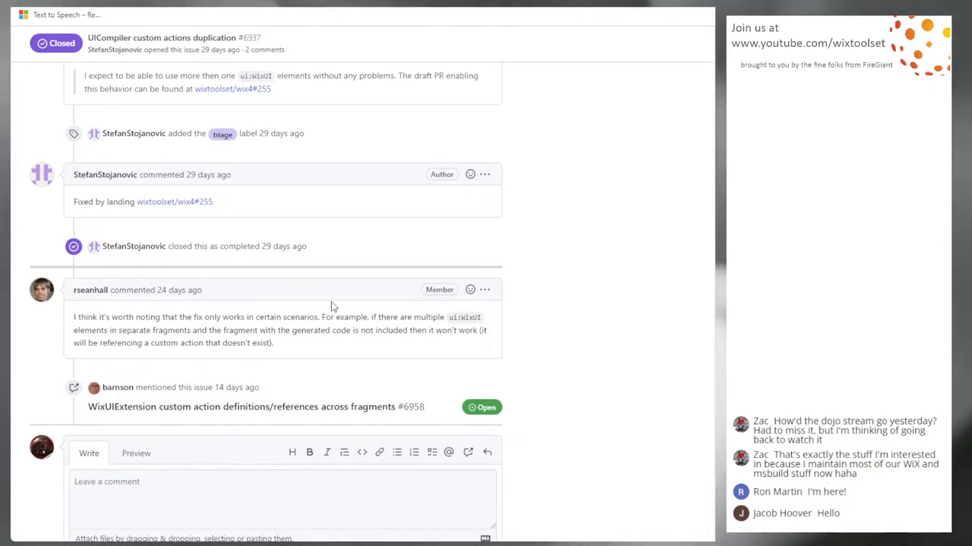
{"action": "scroll", "scroll_direction": "down", "scroll_amount": 3}
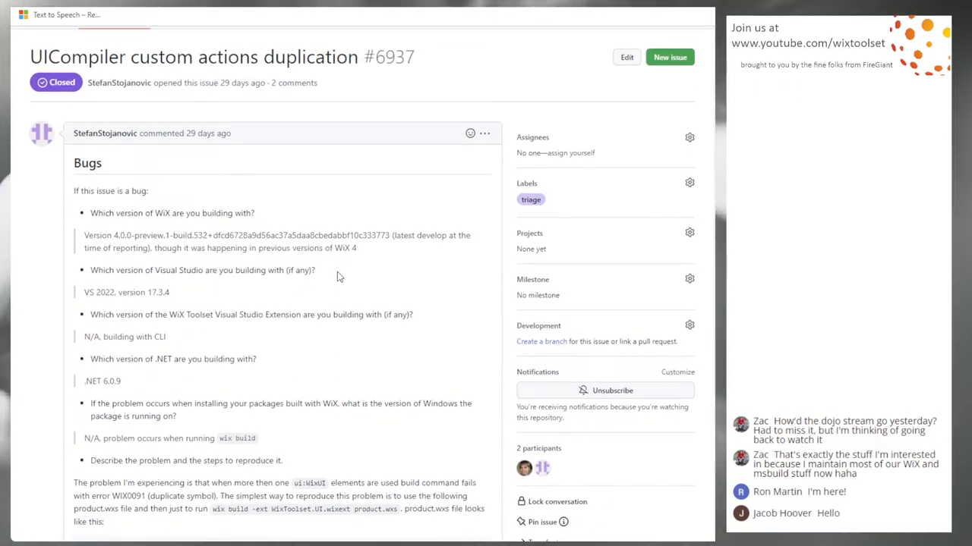
{"action": "mouse_move", "coordinate": [361, 264]}
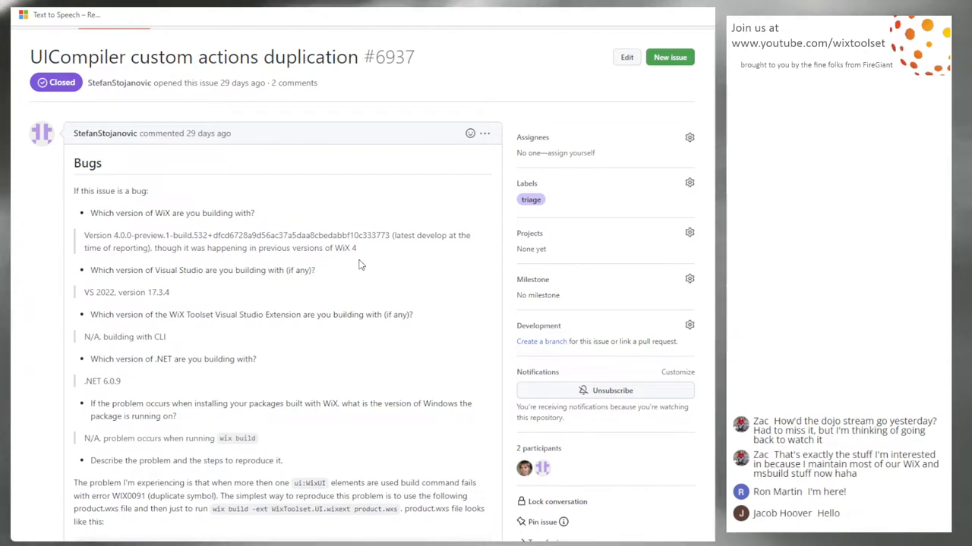
{"action": "scroll", "scroll_direction": "down", "scroll_amount": 3}
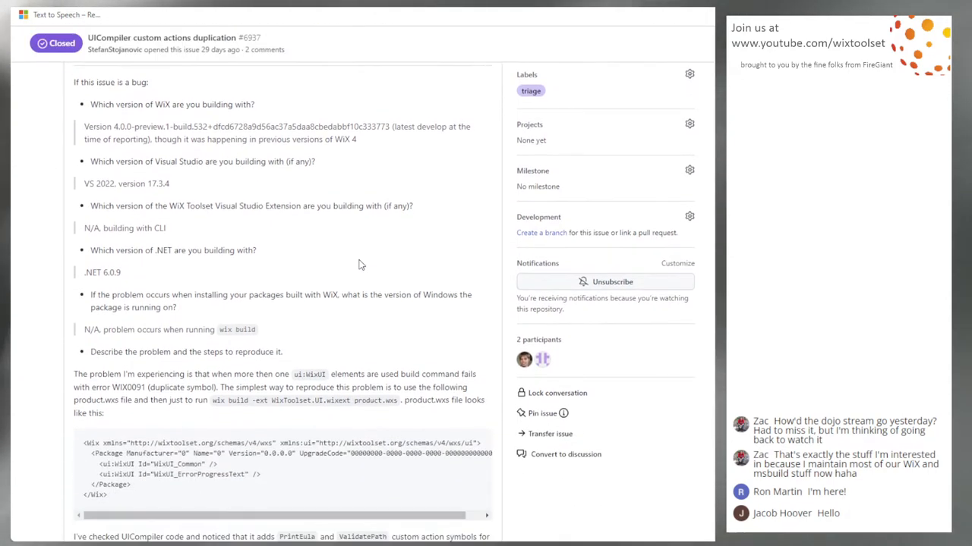
{"action": "scroll", "scroll_direction": "down", "scroll_amount": 3}
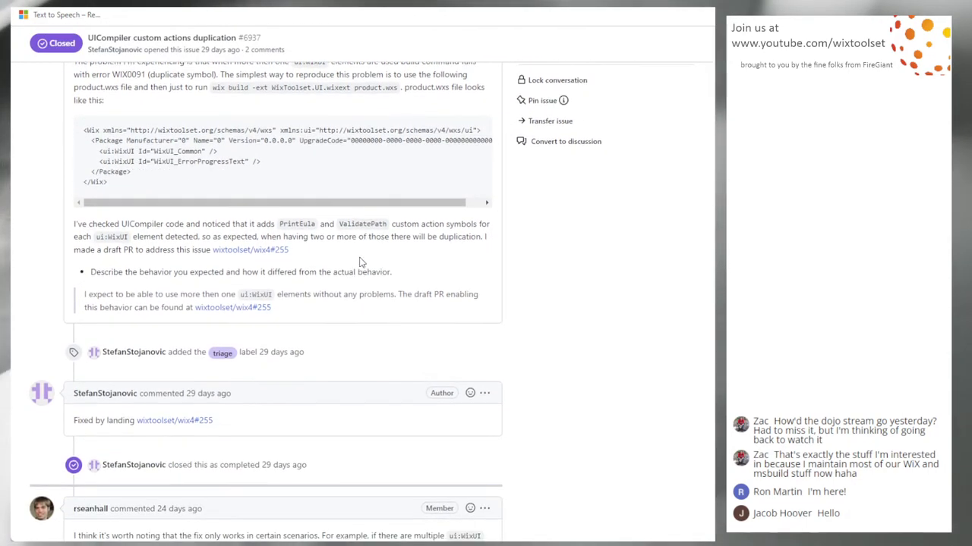
{"action": "scroll", "scroll_direction": "down", "scroll_amount": 3}
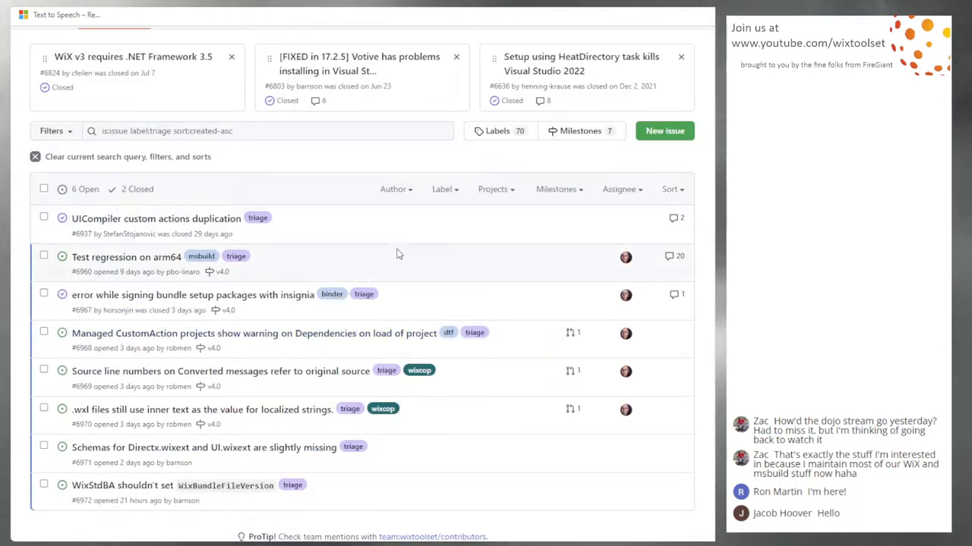
{"action": "mouse_move", "coordinate": [126, 257]}
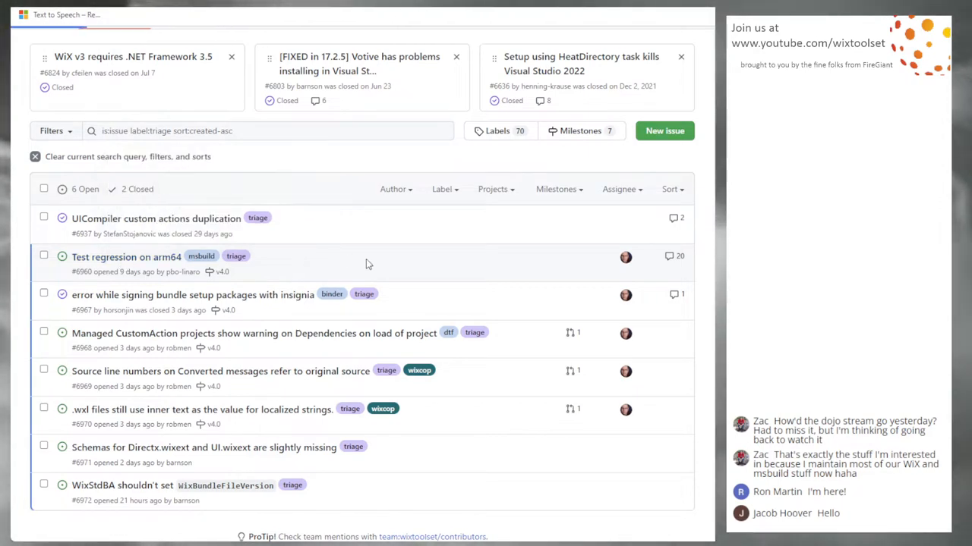
Read the arm64 test regression issue #6960 down to the reply confirming CI is green
{"action": "left_click", "coordinate": [126, 257]}
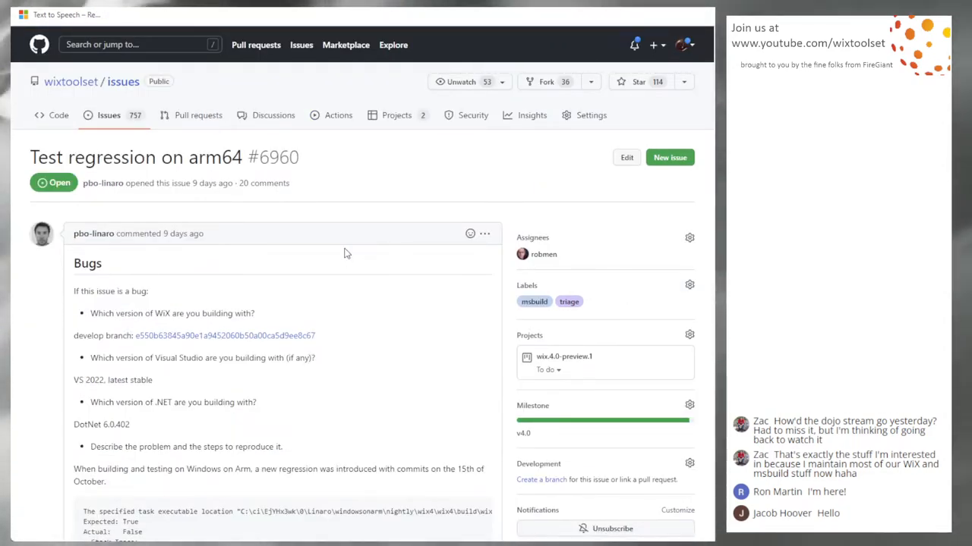
{"action": "mouse_move", "coordinate": [385, 294]}
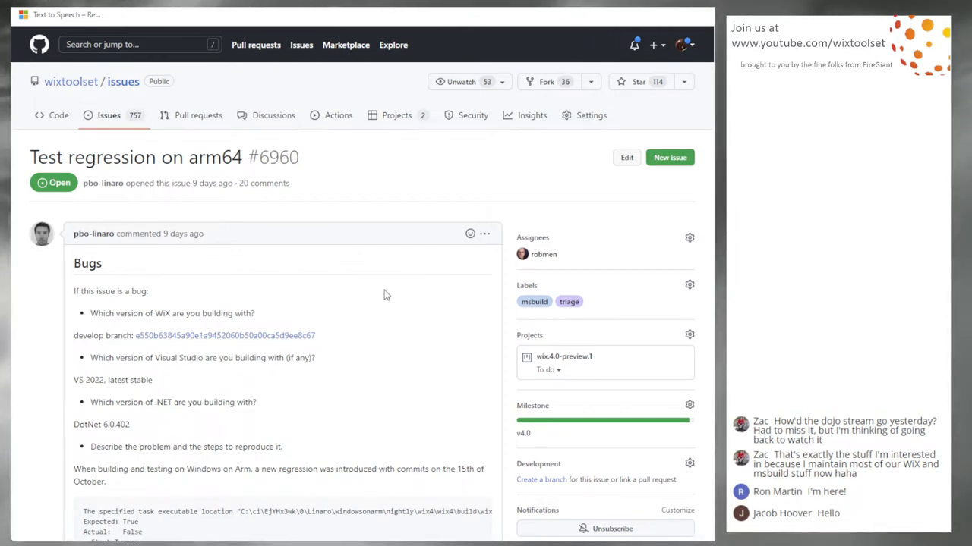
{"action": "scroll", "scroll_direction": "down", "scroll_amount": 3}
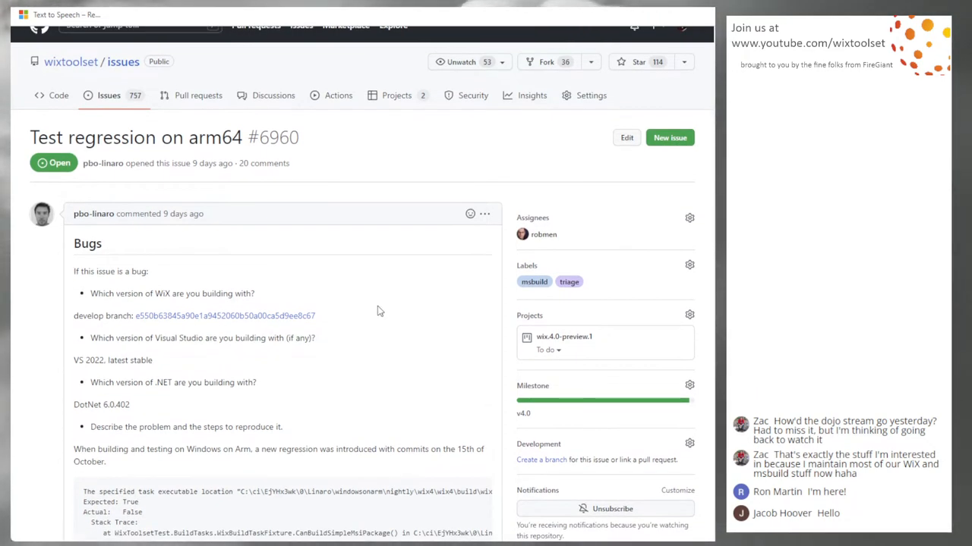
{"action": "scroll", "scroll_direction": "down", "scroll_amount": 3}
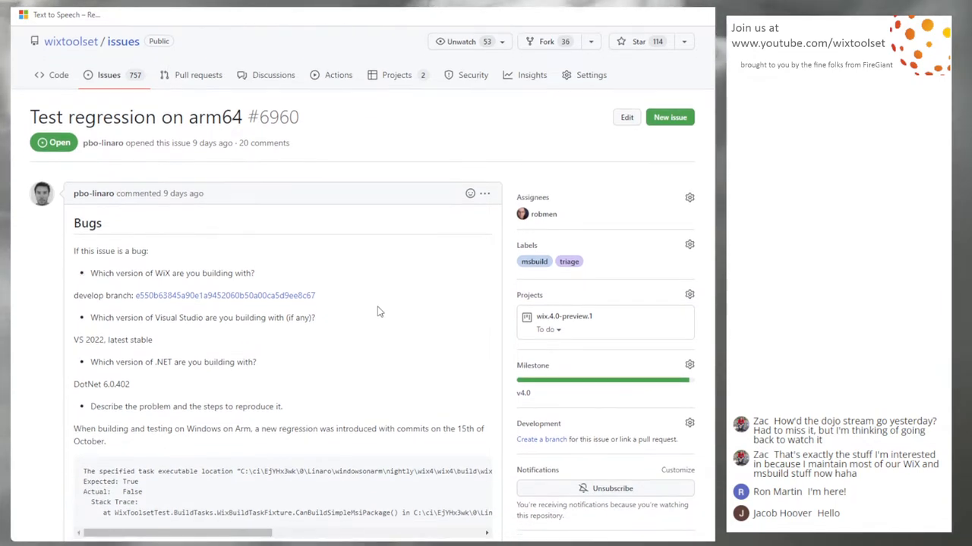
{"action": "mouse_move", "coordinate": [389, 304]}
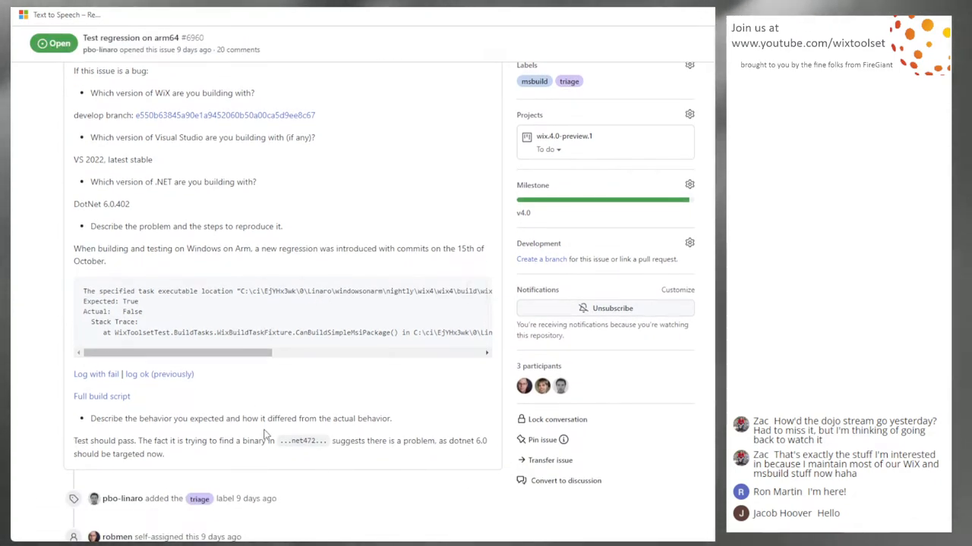
{"action": "scroll", "scroll_direction": "down", "scroll_amount": 3}
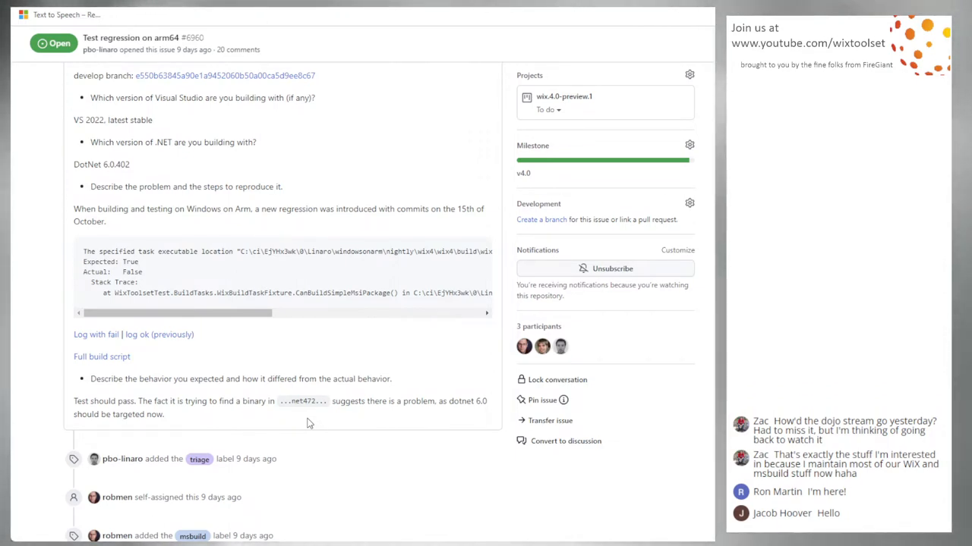
{"action": "scroll", "scroll_direction": "down", "scroll_amount": 3}
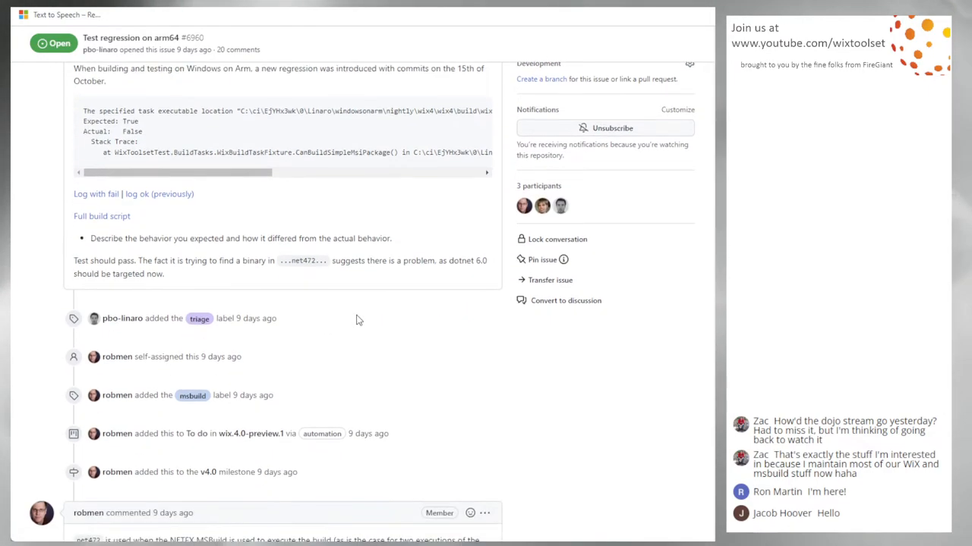
{"action": "scroll", "scroll_direction": "down", "scroll_amount": 3}
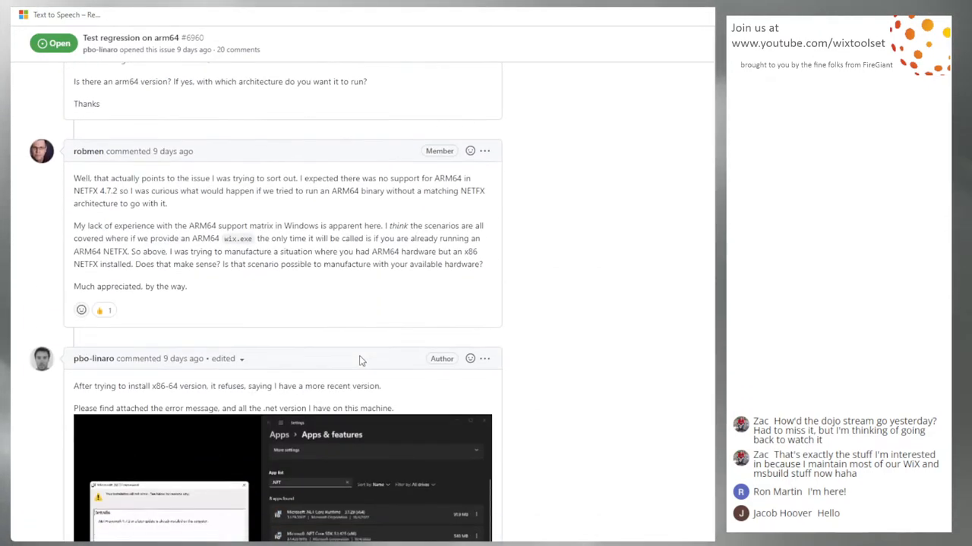
{"action": "scroll", "scroll_direction": "down", "scroll_amount": 3}
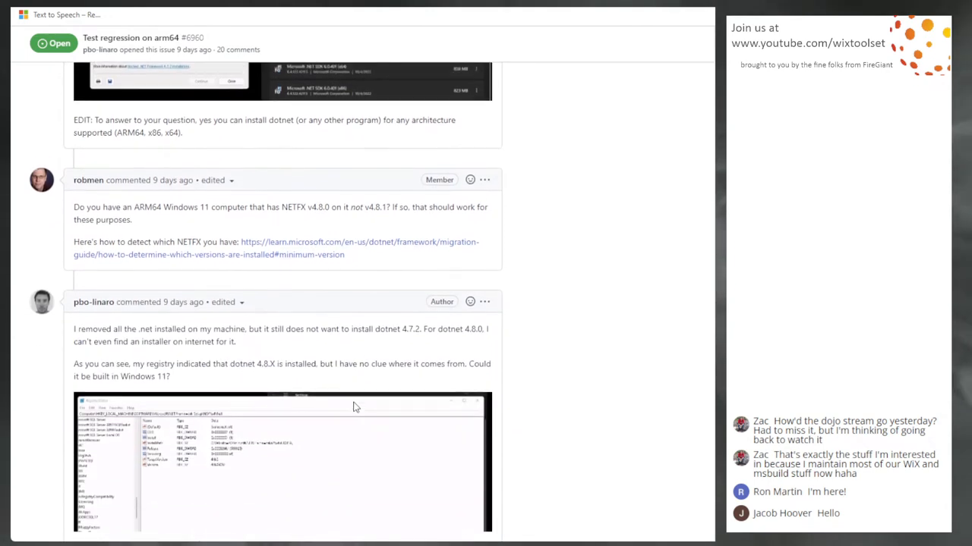
{"action": "scroll", "scroll_direction": "down", "scroll_amount": 3}
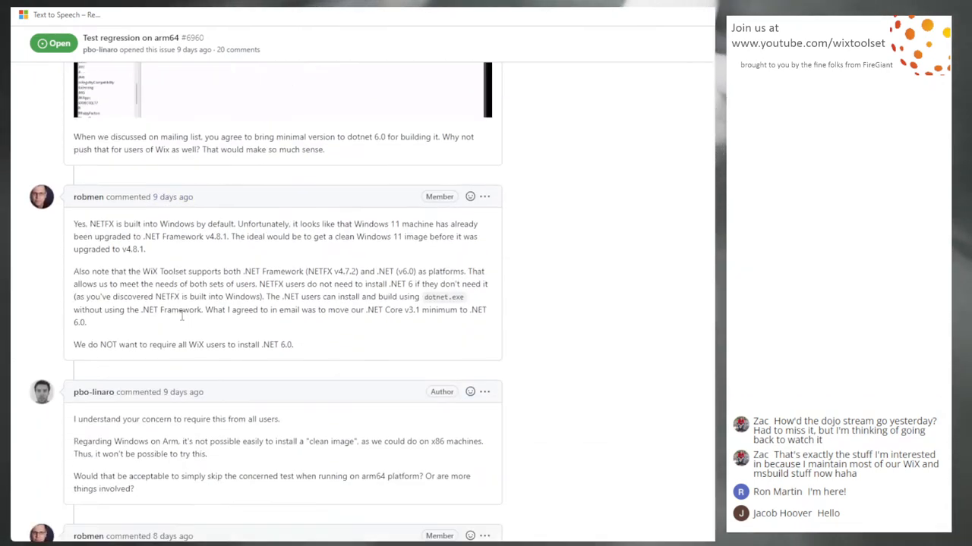
{"action": "scroll", "scroll_direction": "down", "scroll_amount": 3}
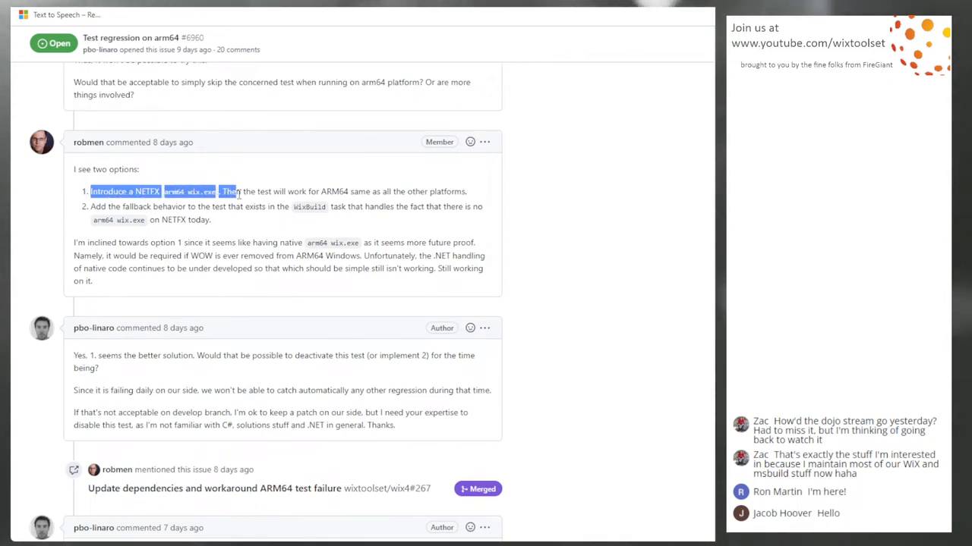
{"action": "left_click", "coordinate": [236, 283]}
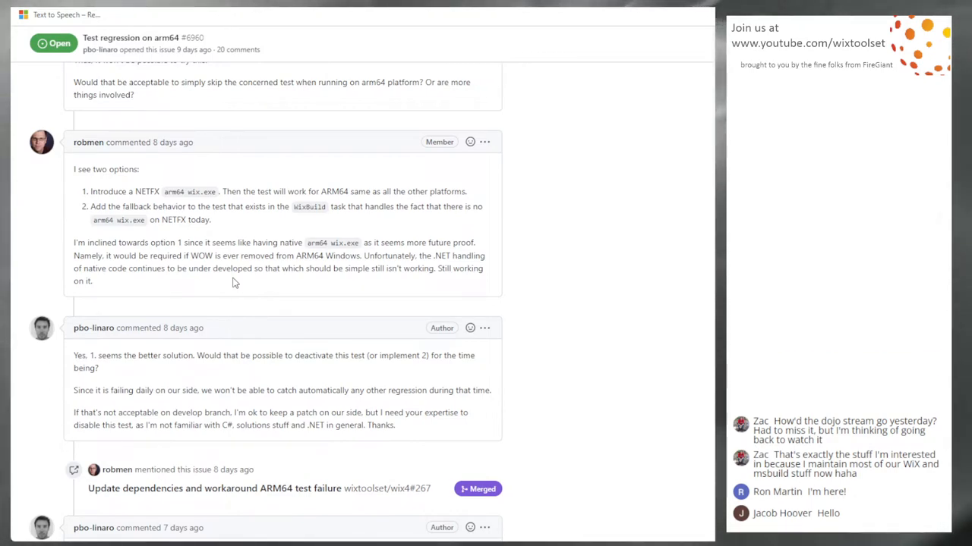
{"action": "scroll", "scroll_direction": "down", "scroll_amount": 3}
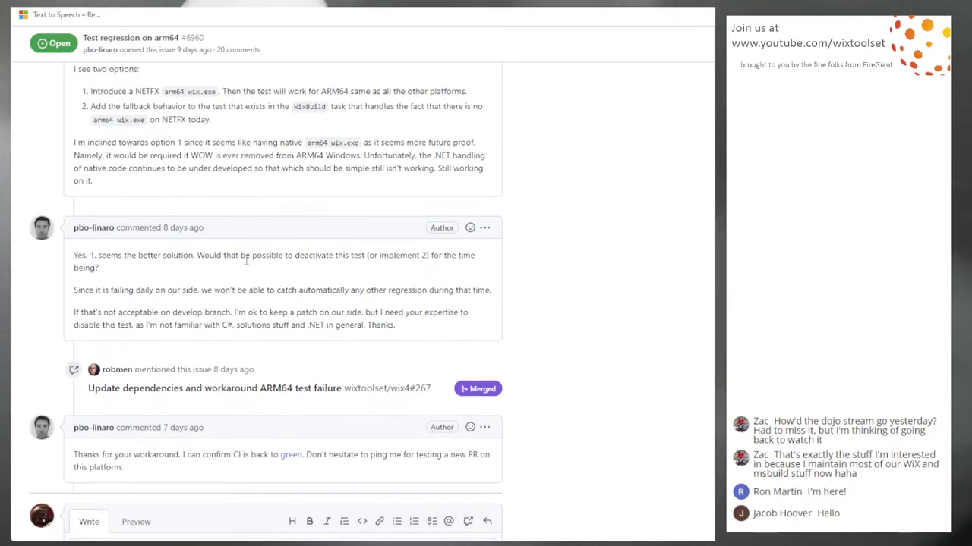
{"action": "scroll", "scroll_direction": "down", "scroll_amount": 3}
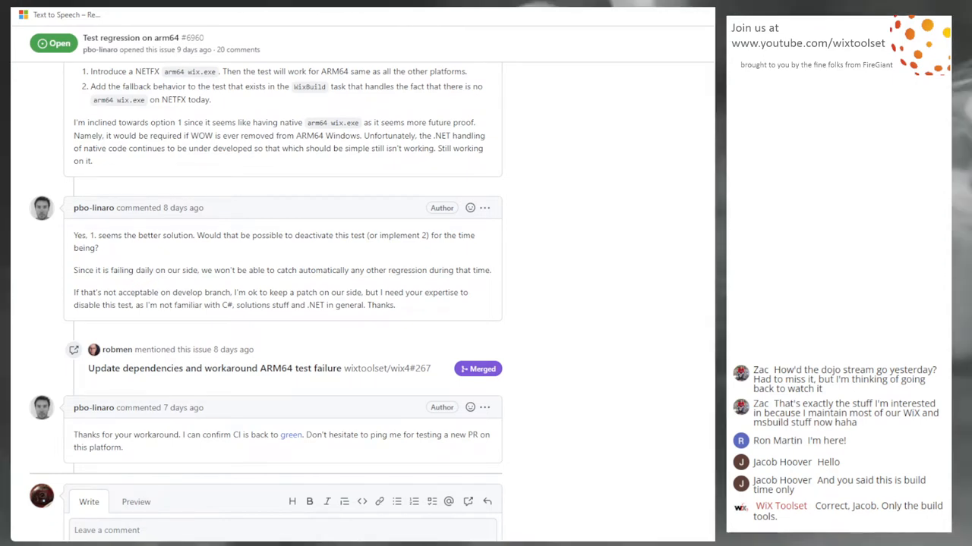
{"action": "mouse_move", "coordinate": [574, 248]}
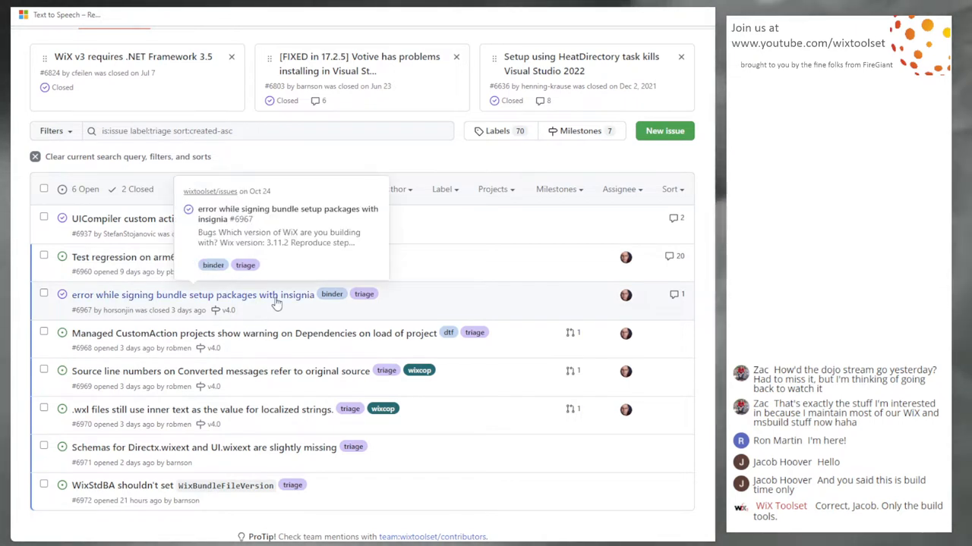
{"action": "mouse_move", "coordinate": [92, 307]}
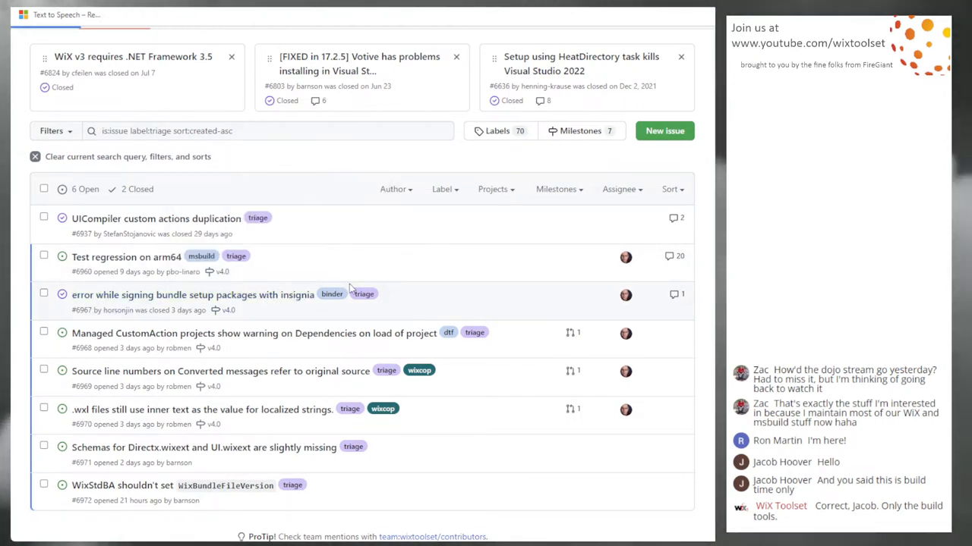
{"action": "left_click", "coordinate": [193, 294]}
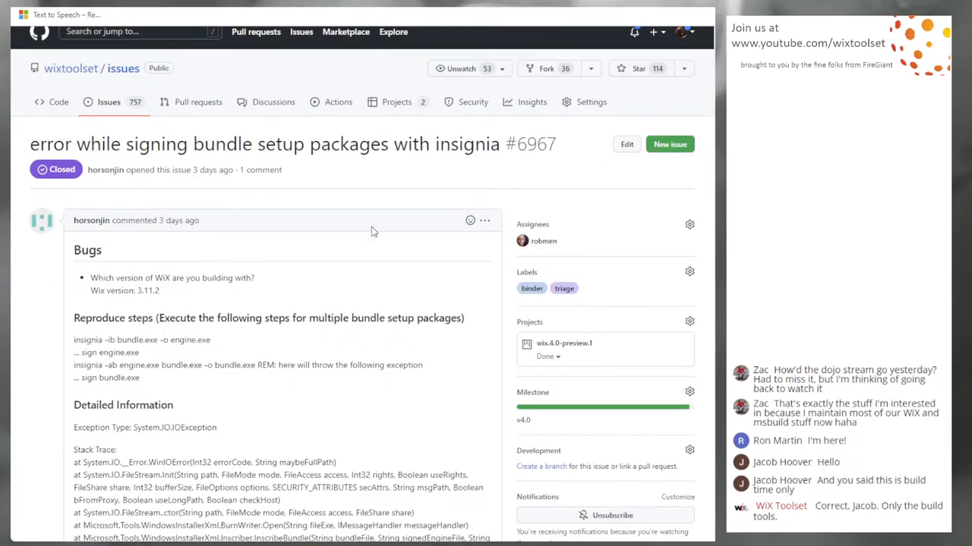
{"action": "scroll", "scroll_direction": "down", "scroll_amount": 3}
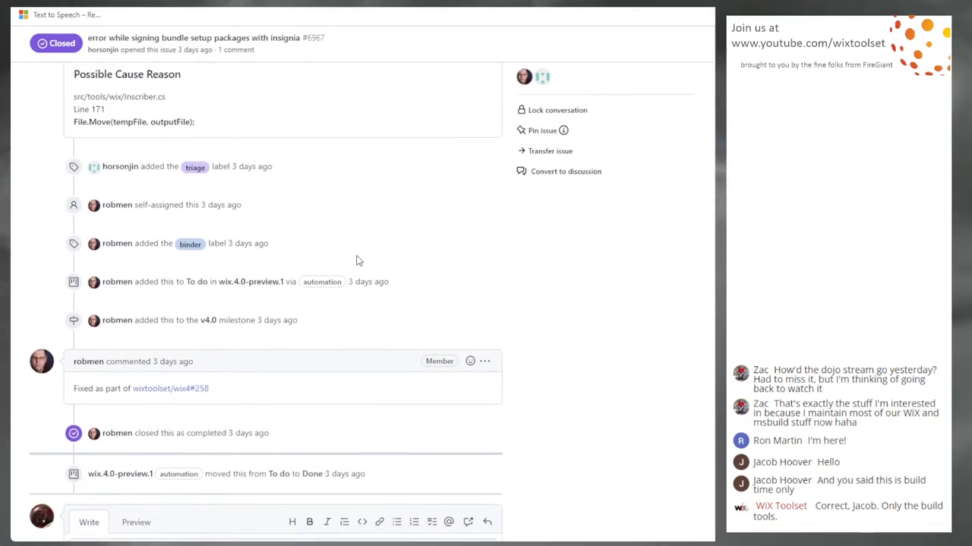
{"action": "scroll", "scroll_direction": "down", "scroll_amount": 3}
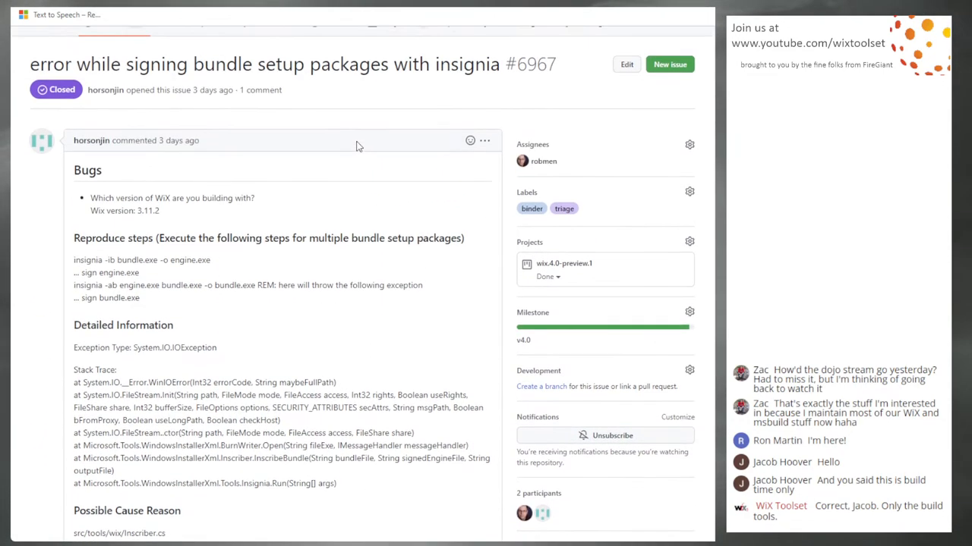
{"action": "scroll", "scroll_direction": "up", "scroll_amount": 3}
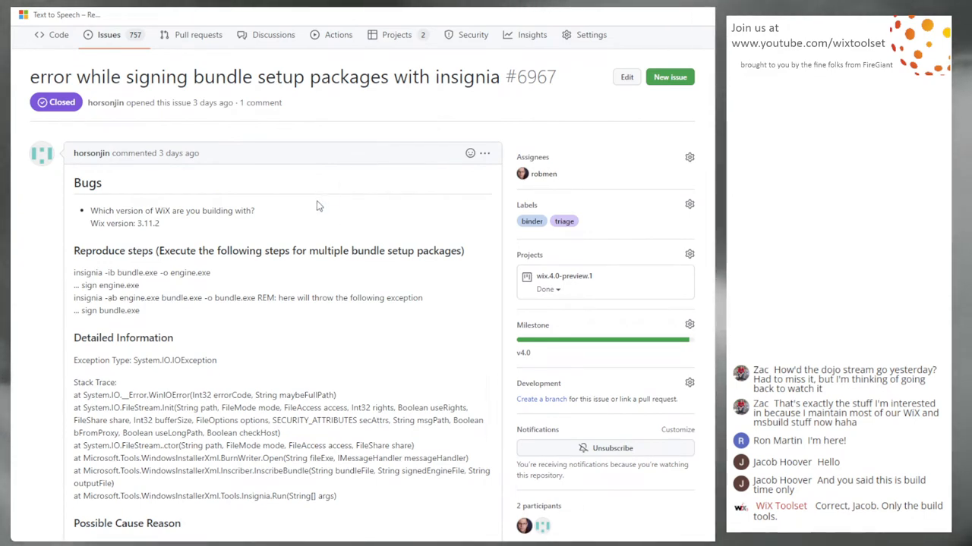
{"action": "mouse_move", "coordinate": [289, 233]}
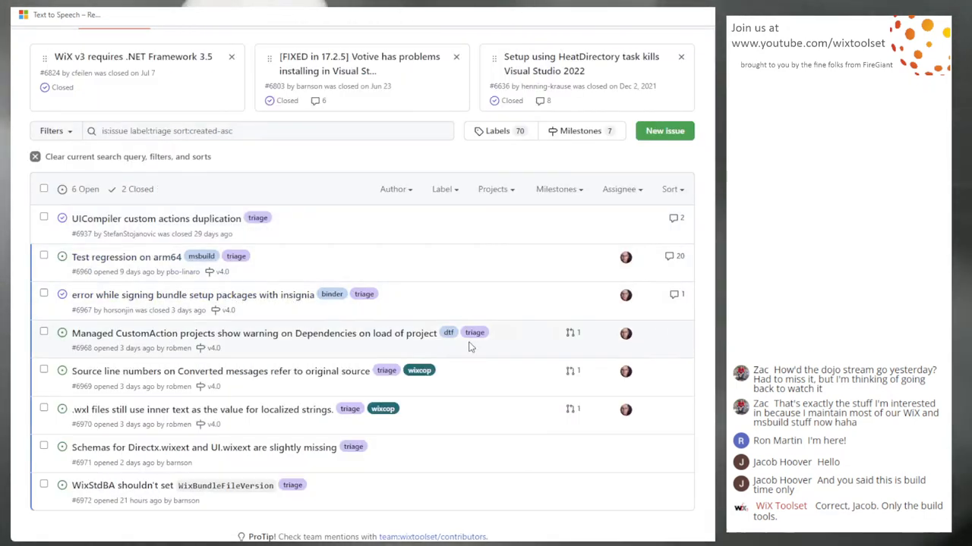
{"action": "mouse_move", "coordinate": [368, 310]}
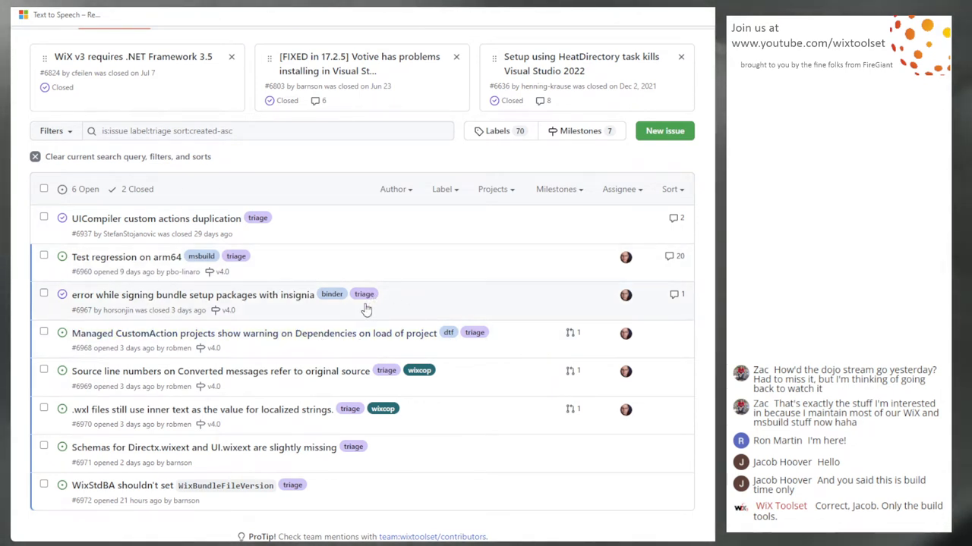
{"action": "mouse_move", "coordinate": [316, 341]}
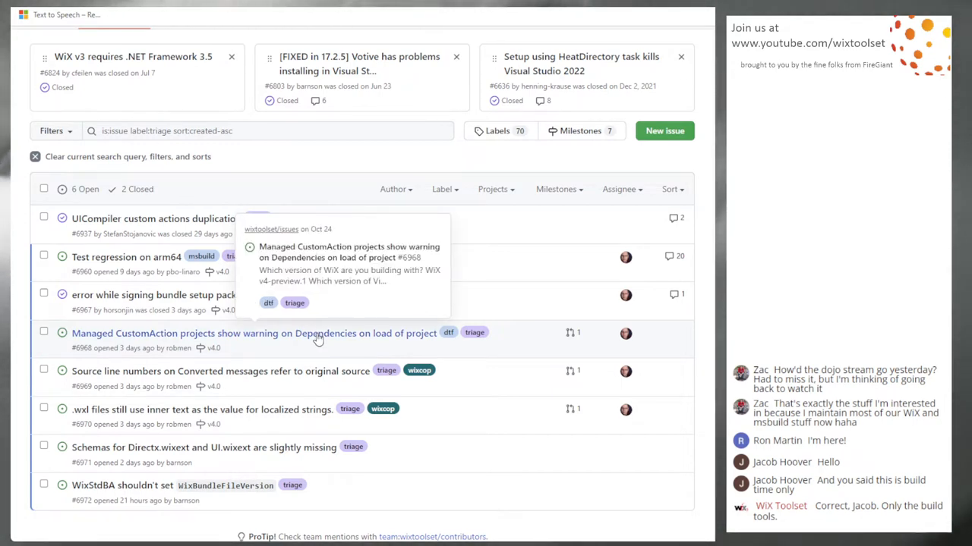
Read issue #6968 about Managed CustomAction projects showing a Dependencies warning on load
{"action": "left_click", "coordinate": [253, 334]}
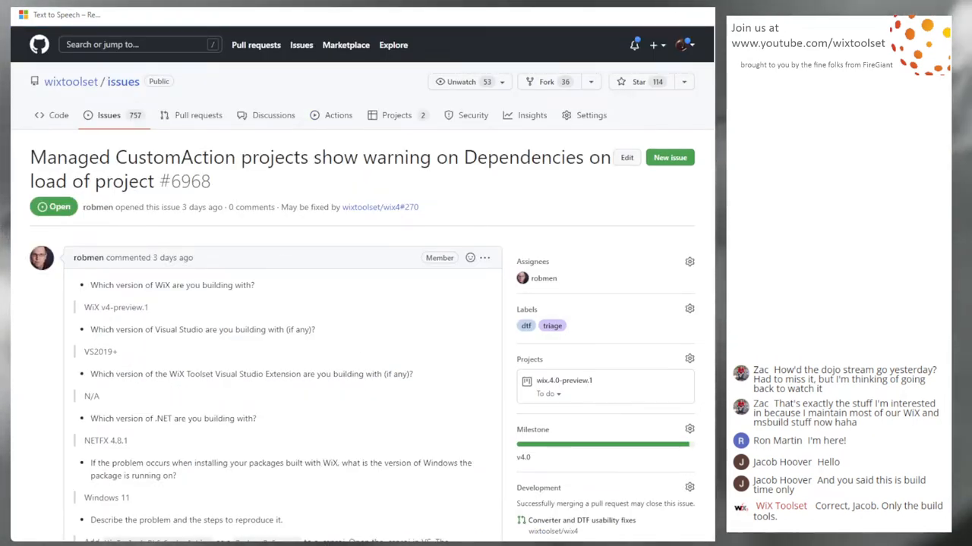
{"action": "mouse_move", "coordinate": [353, 352]}
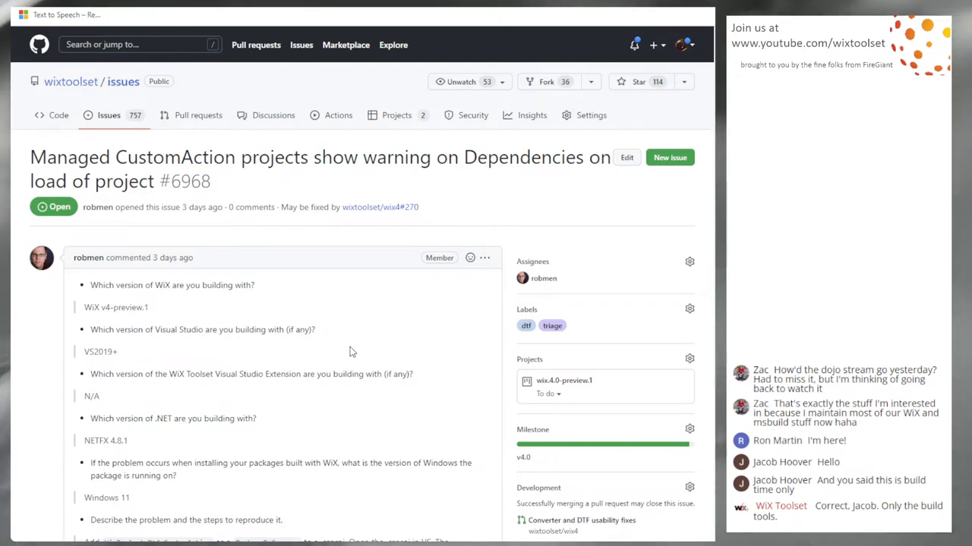
{"action": "scroll", "scroll_direction": "down", "scroll_amount": 3}
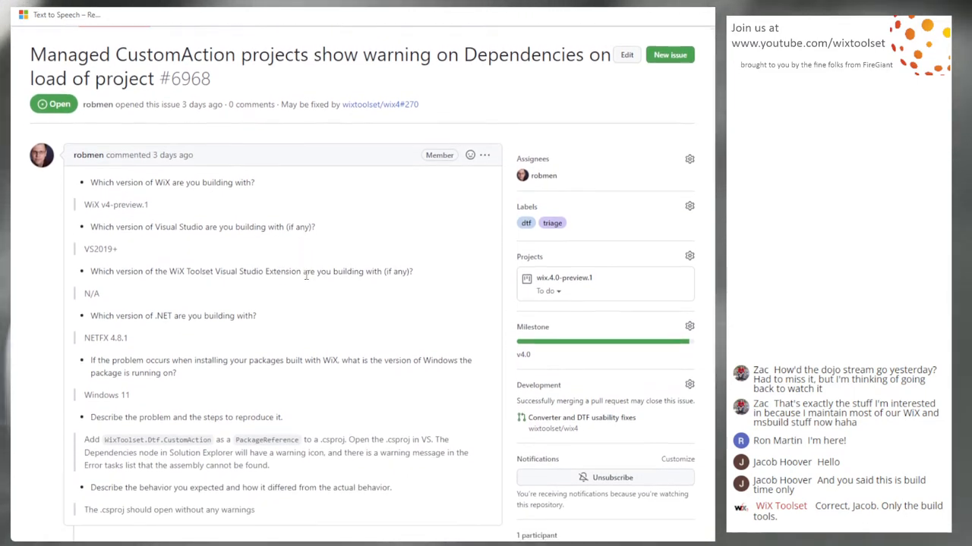
{"action": "scroll", "scroll_direction": "down", "scroll_amount": 3}
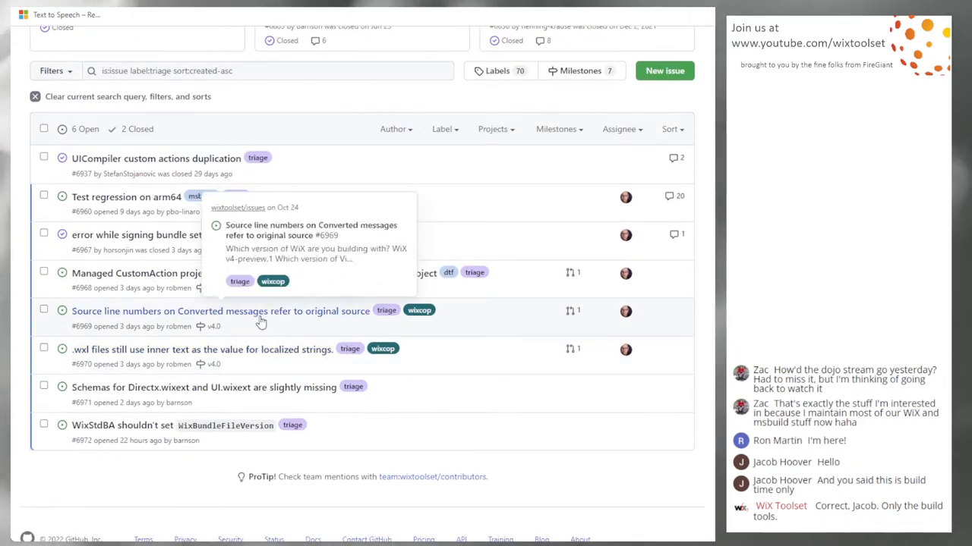
Read issue #6969 on Converted message line numbers through its expected-behavior section
{"action": "left_click", "coordinate": [220, 311]}
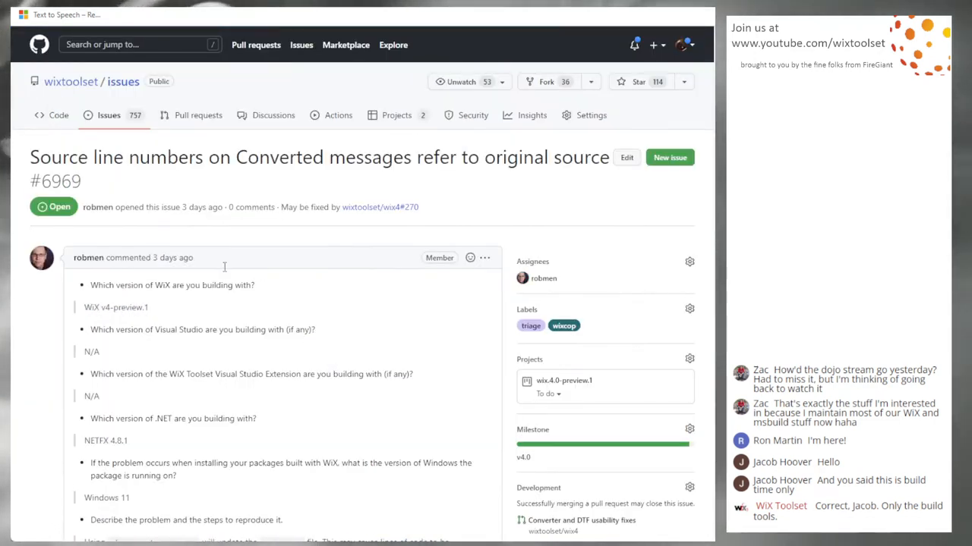
{"action": "mouse_move", "coordinate": [188, 260]}
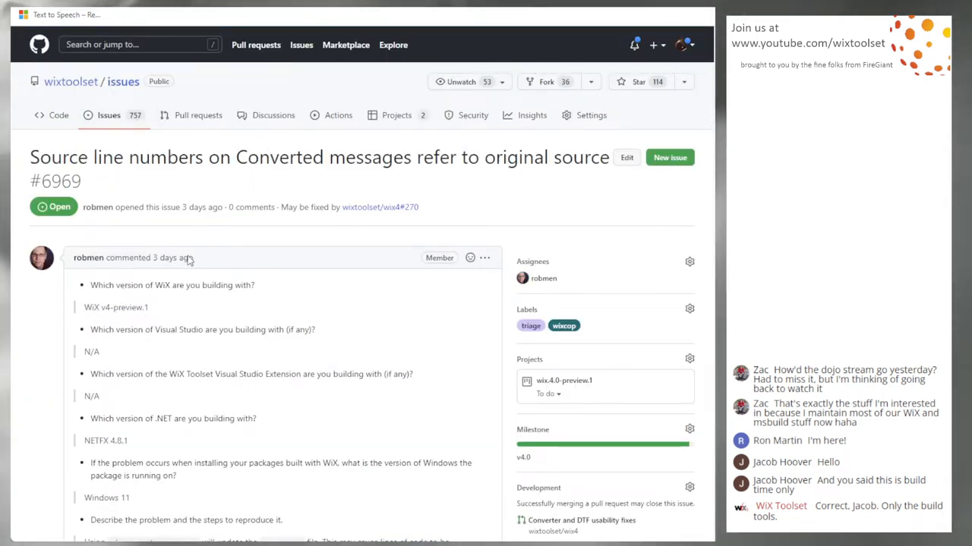
{"action": "scroll", "scroll_direction": "down", "scroll_amount": 3}
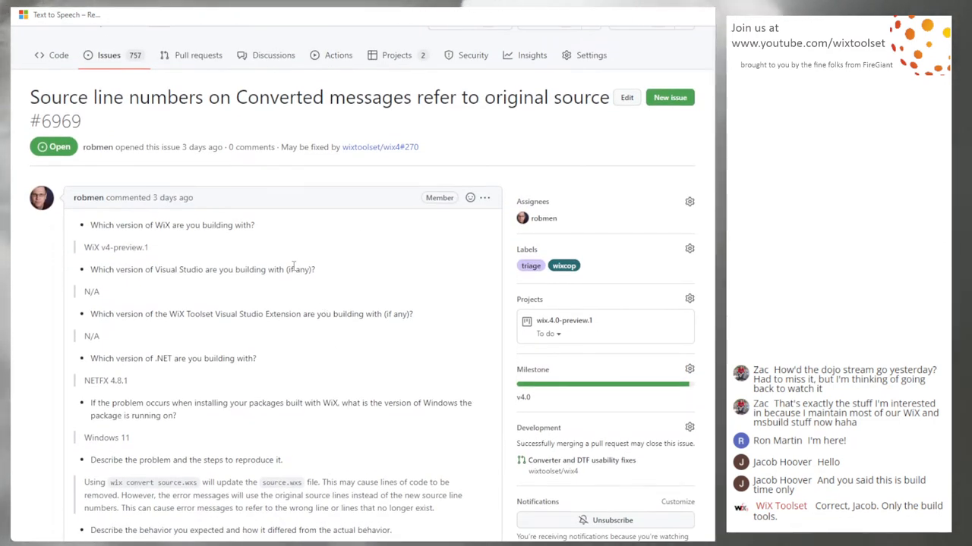
{"action": "scroll", "scroll_direction": "down", "scroll_amount": 3}
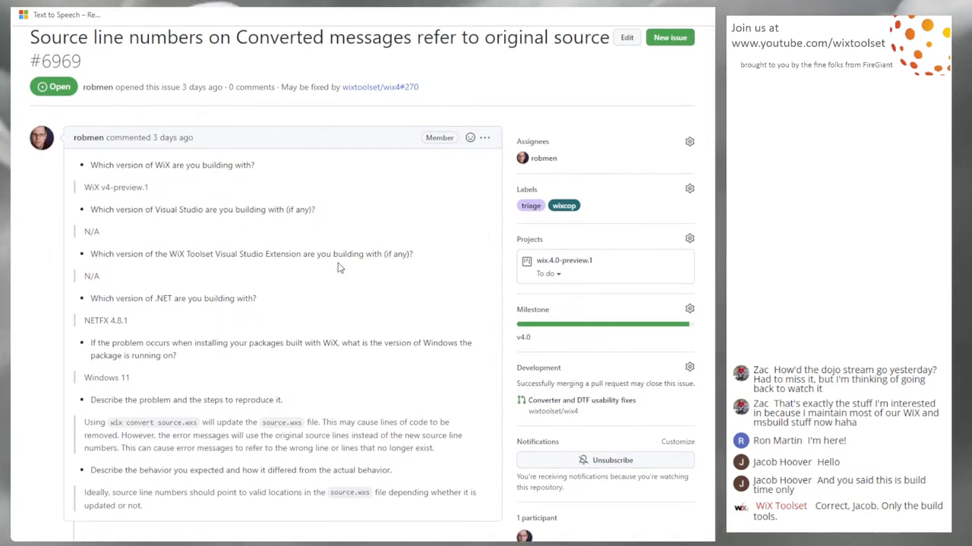
{"action": "scroll", "scroll_direction": "down", "scroll_amount": 3}
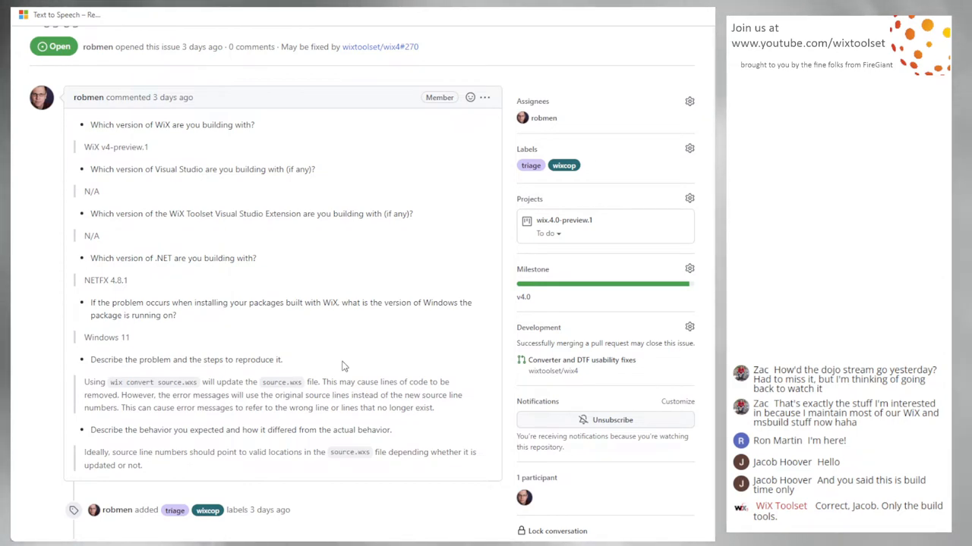
{"action": "mouse_move", "coordinate": [346, 362]}
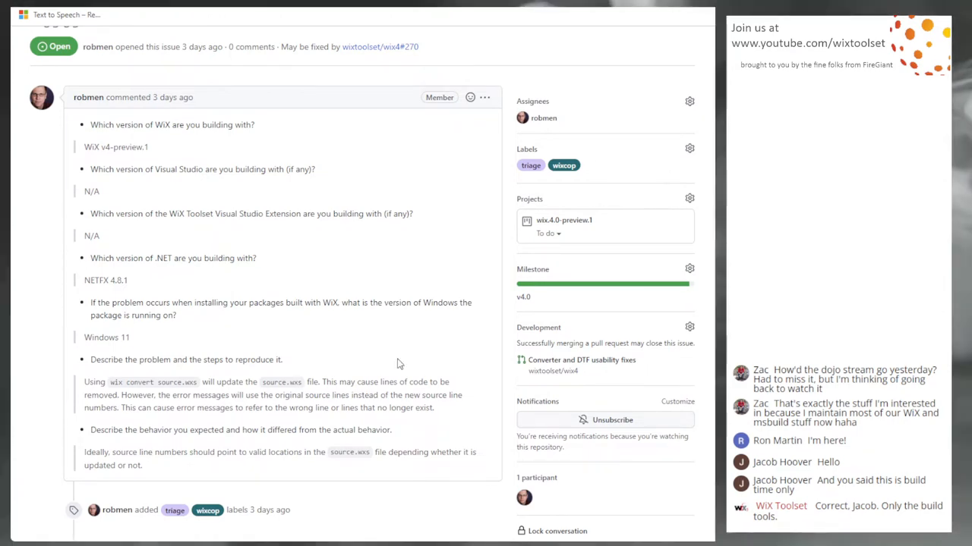
{"action": "mouse_move", "coordinate": [352, 267]}
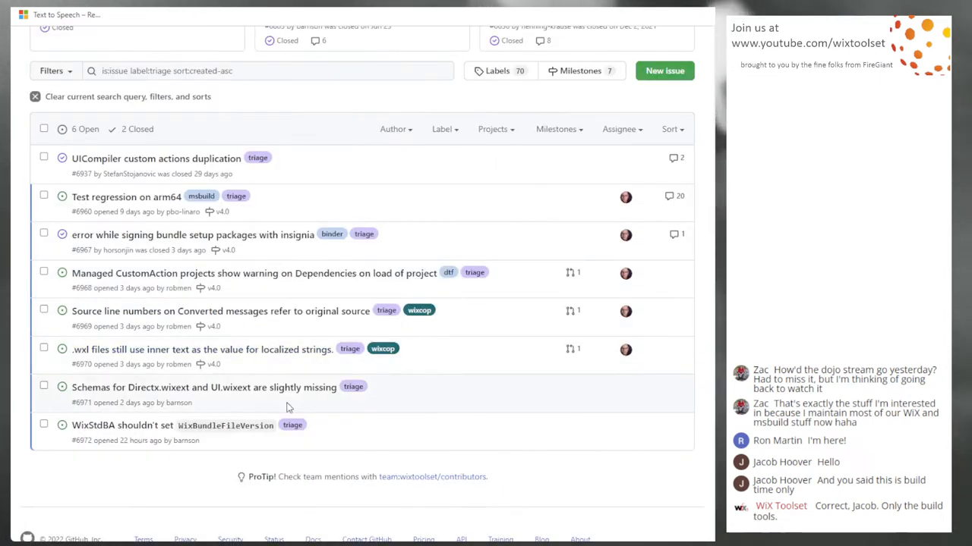
{"action": "mouse_move", "coordinate": [476, 313]}
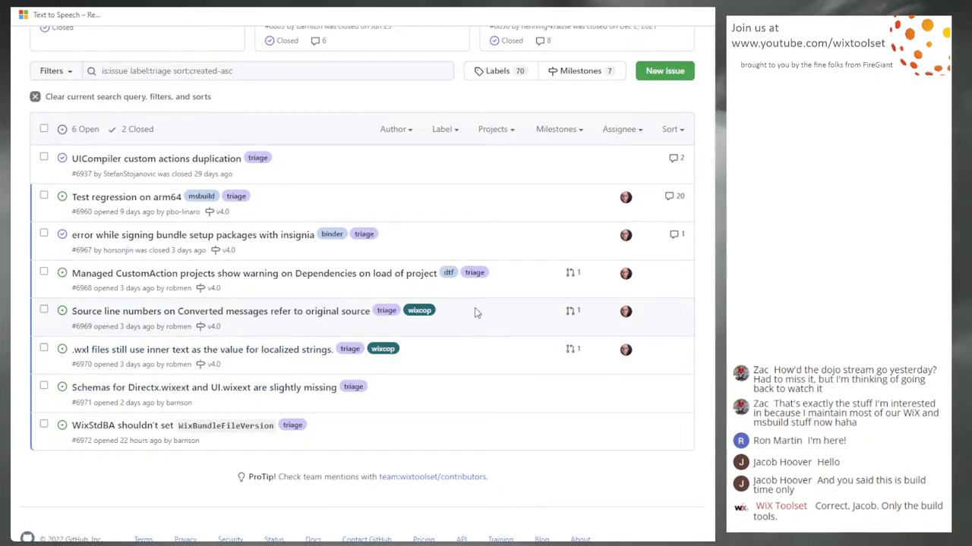
{"action": "mouse_move", "coordinate": [392, 346]}
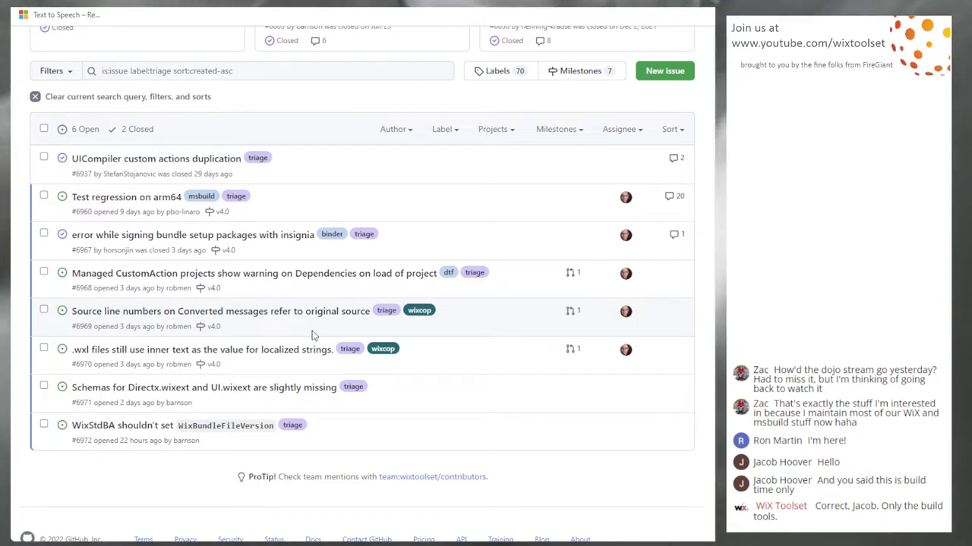
{"action": "mouse_move", "coordinate": [280, 357]}
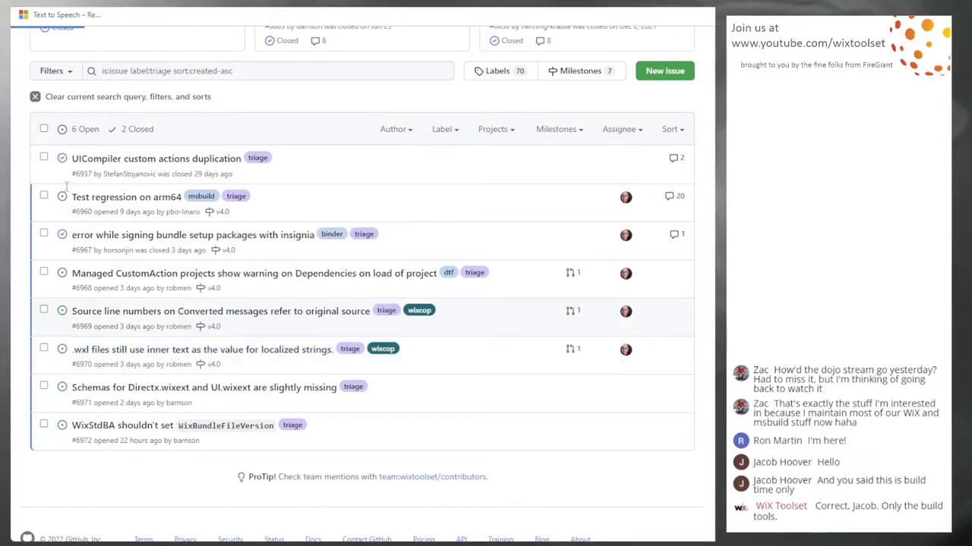
Read issue #6970 about .wxl files using inner text, highlighting the word 'convert'
{"action": "left_click", "coordinate": [202, 349]}
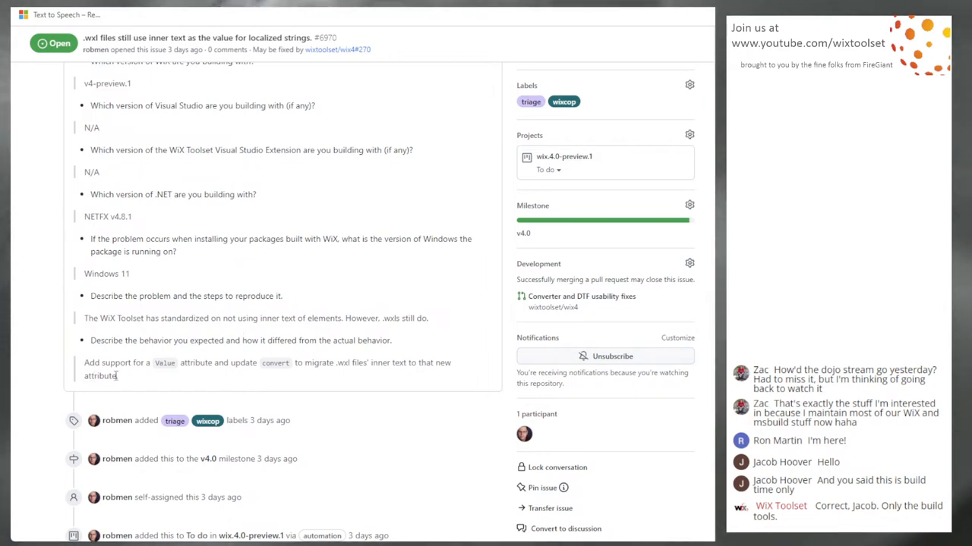
{"action": "mouse_move", "coordinate": [276, 366]}
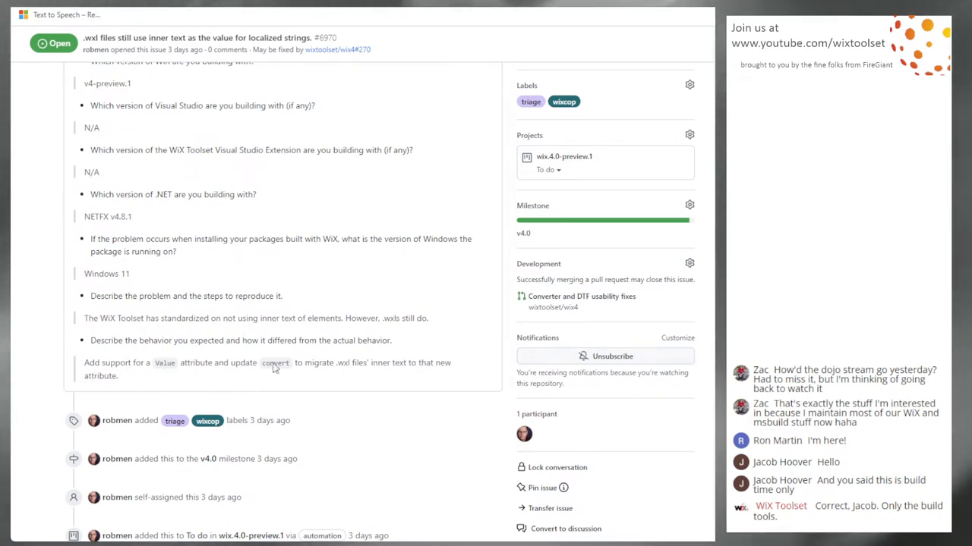
{"action": "double_click", "coordinate": [164, 362]}
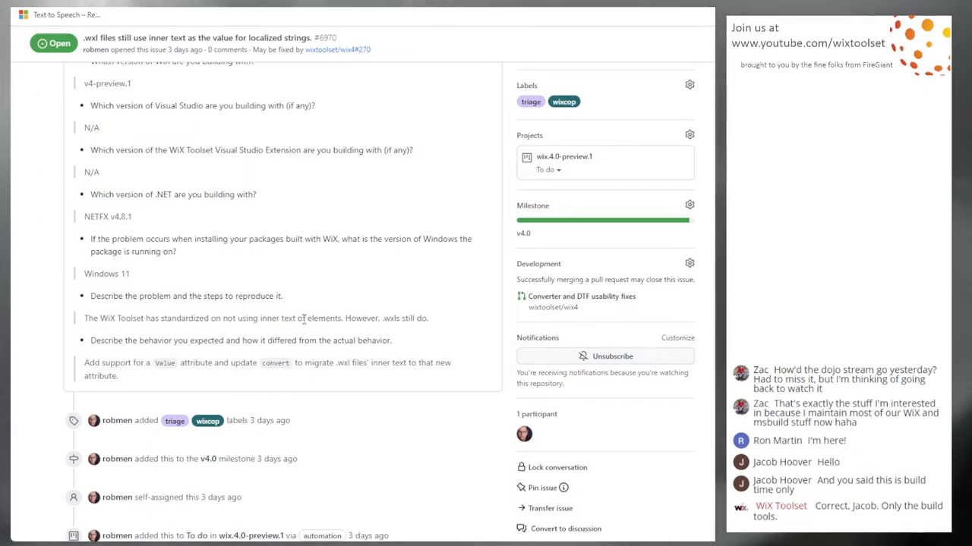
{"action": "mouse_move", "coordinate": [289, 281]}
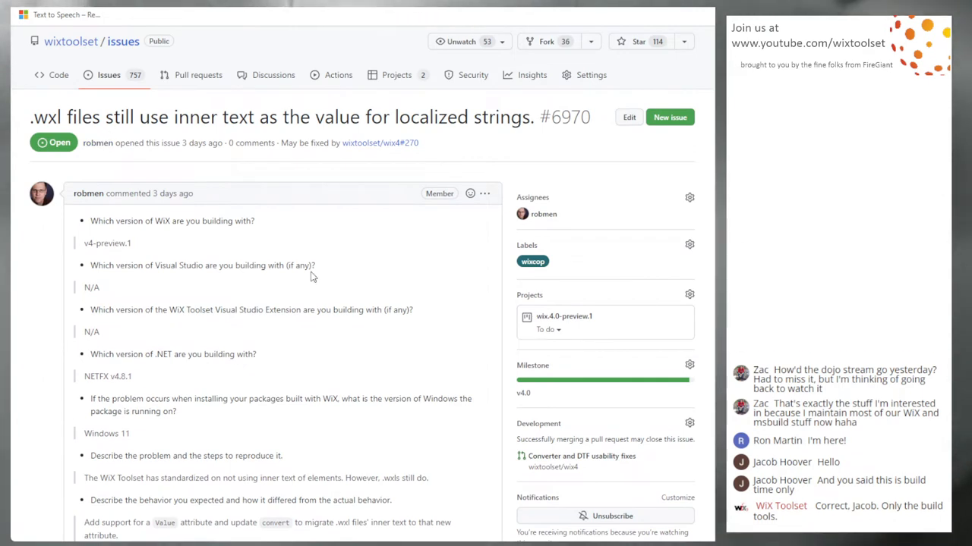
{"action": "scroll", "scroll_direction": "down", "scroll_amount": 3}
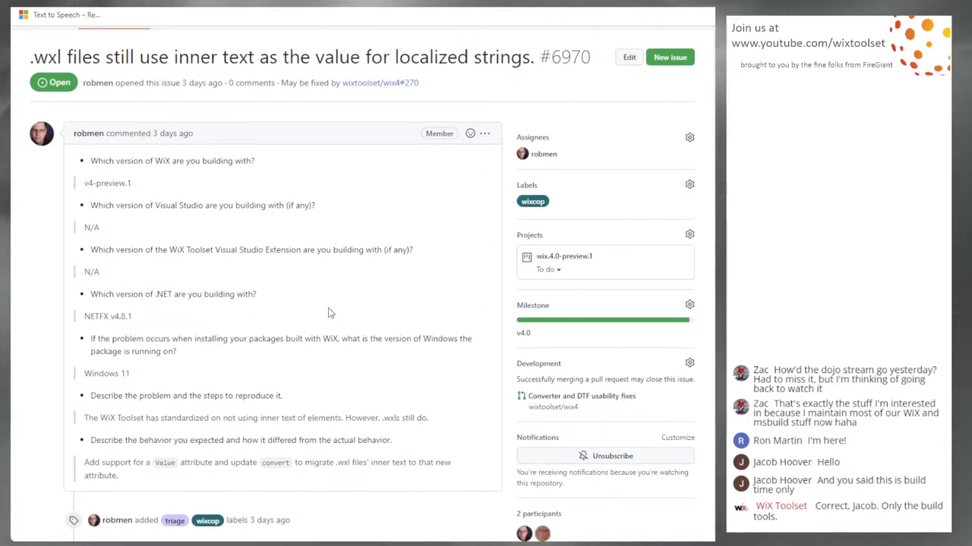
{"action": "mouse_move", "coordinate": [315, 325]}
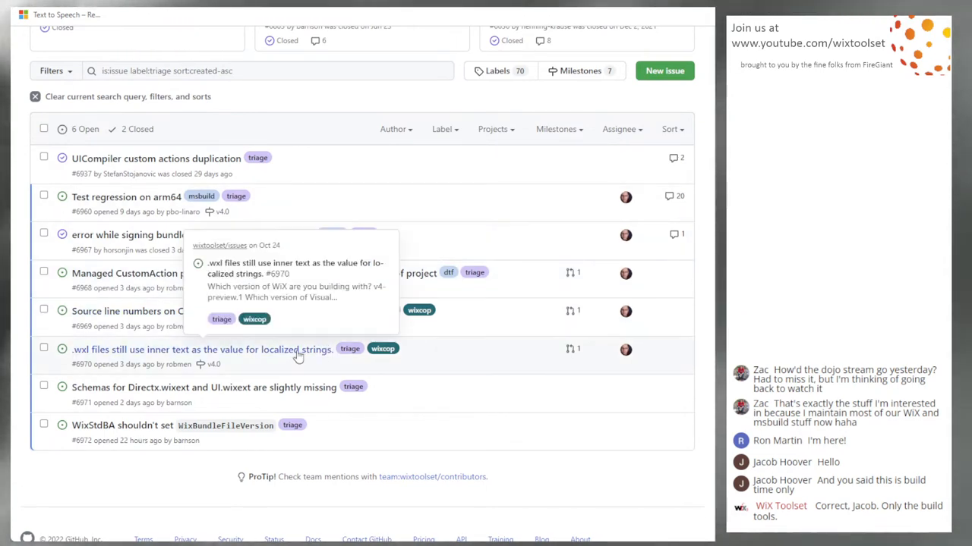
{"action": "mouse_move", "coordinate": [282, 359]}
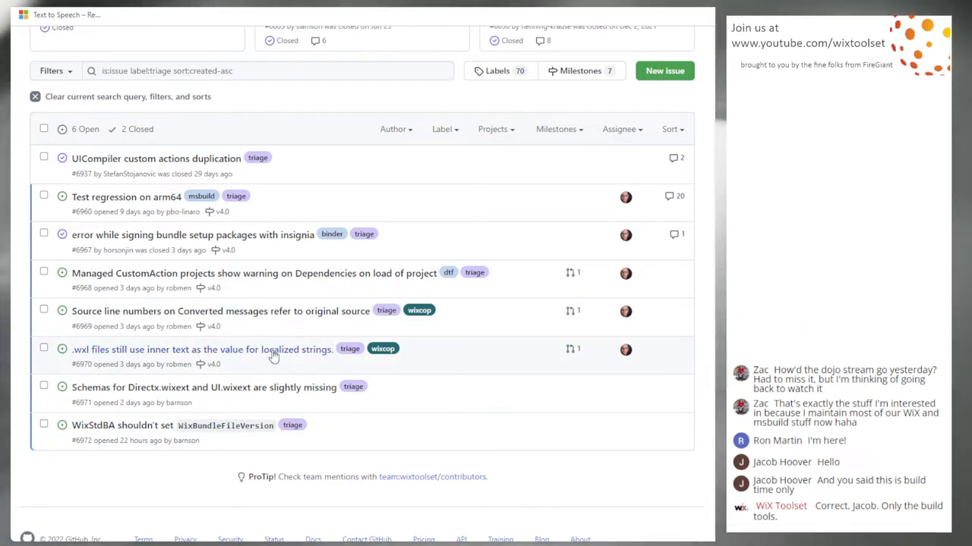
{"action": "mouse_move", "coordinate": [372, 319]}
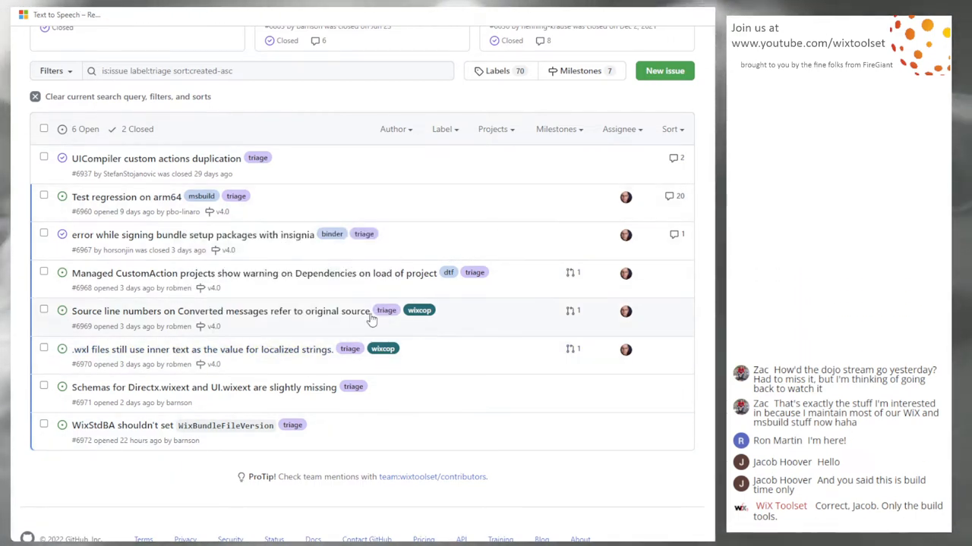
{"action": "mouse_move", "coordinate": [452, 350]}
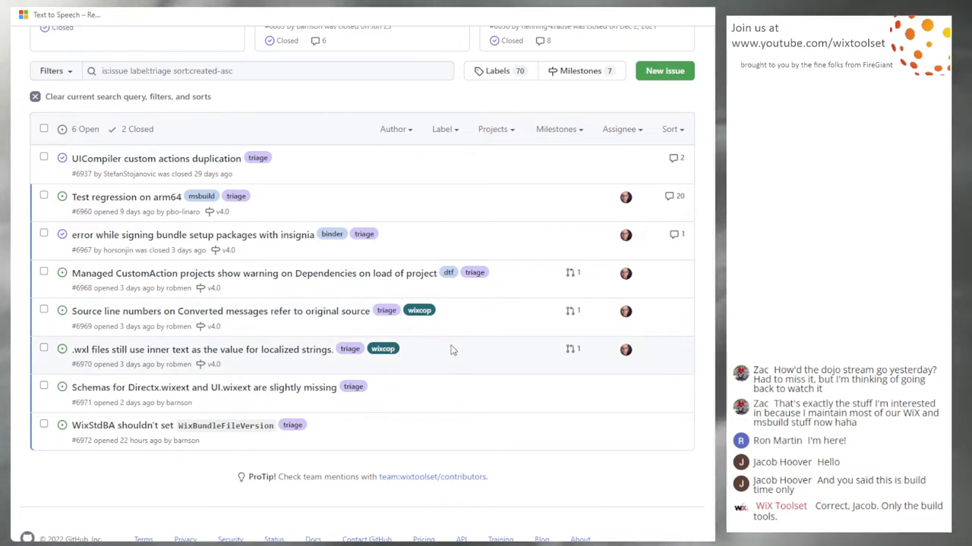
{"action": "mouse_move", "coordinate": [419, 397]}
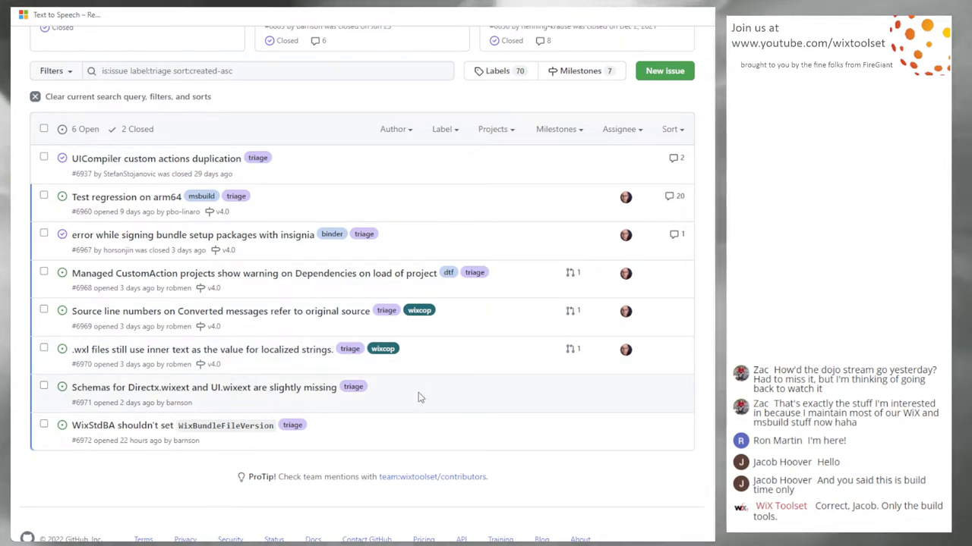
{"action": "mouse_move", "coordinate": [252, 410]}
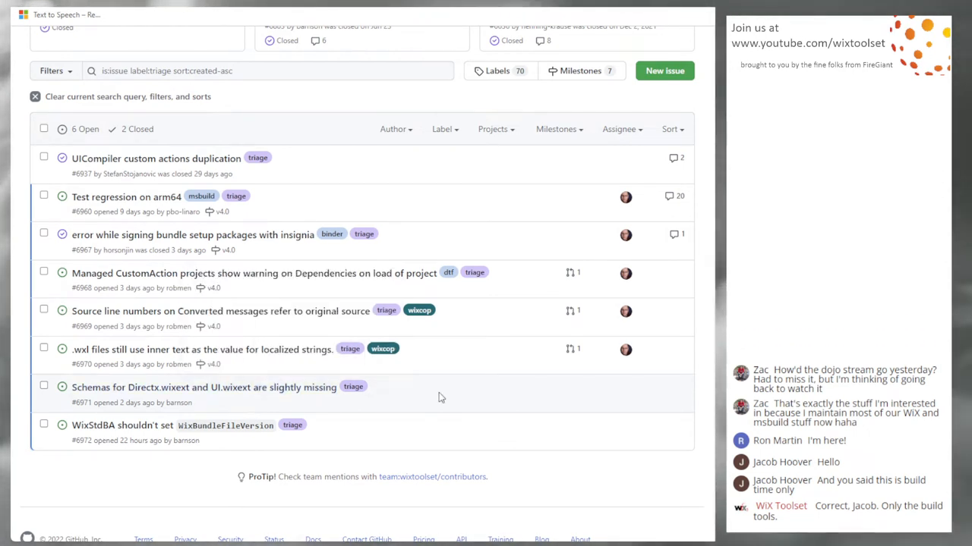
{"action": "mouse_move", "coordinate": [387, 419]}
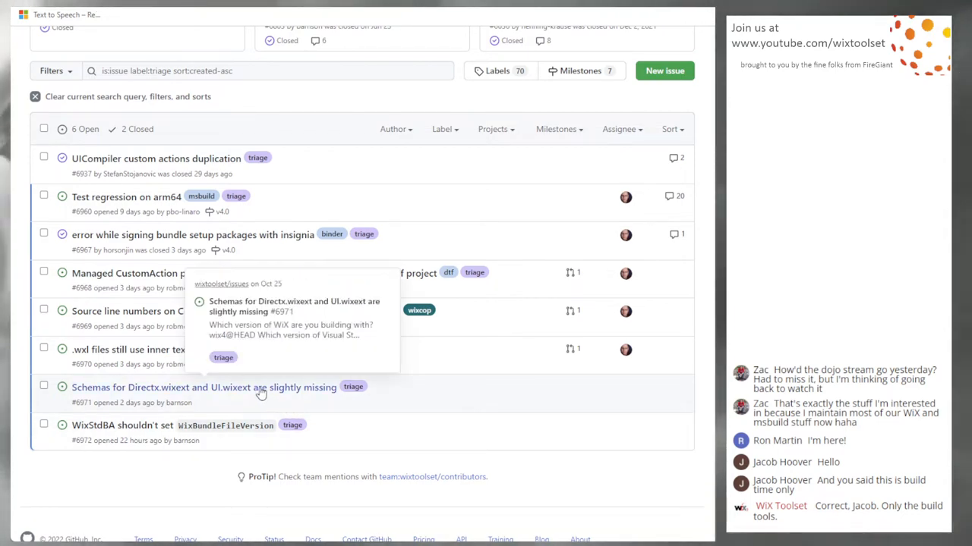
Read issue #6971 on missing Directx.wixext and UI.wixext schemas, then move on to #6972
{"action": "left_click", "coordinate": [201, 387]}
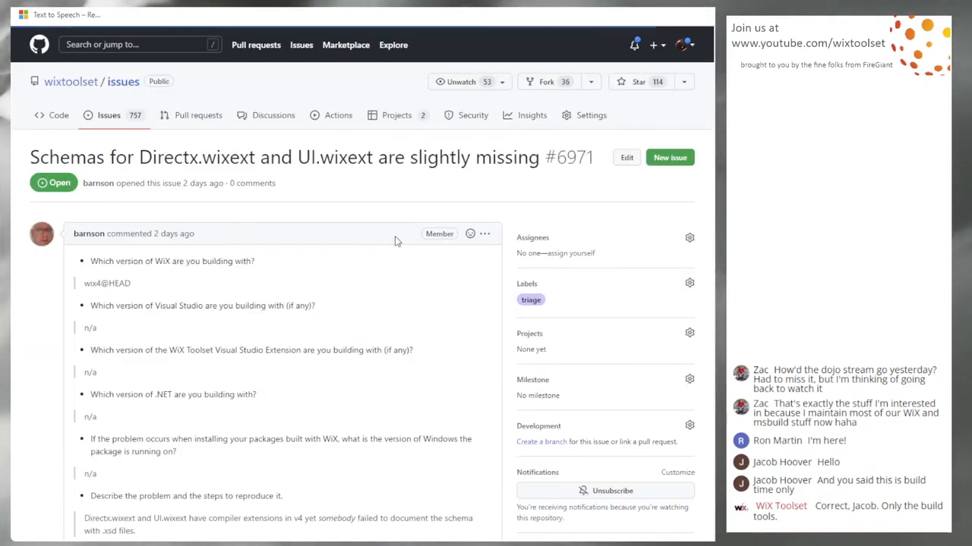
{"action": "mouse_move", "coordinate": [349, 282]}
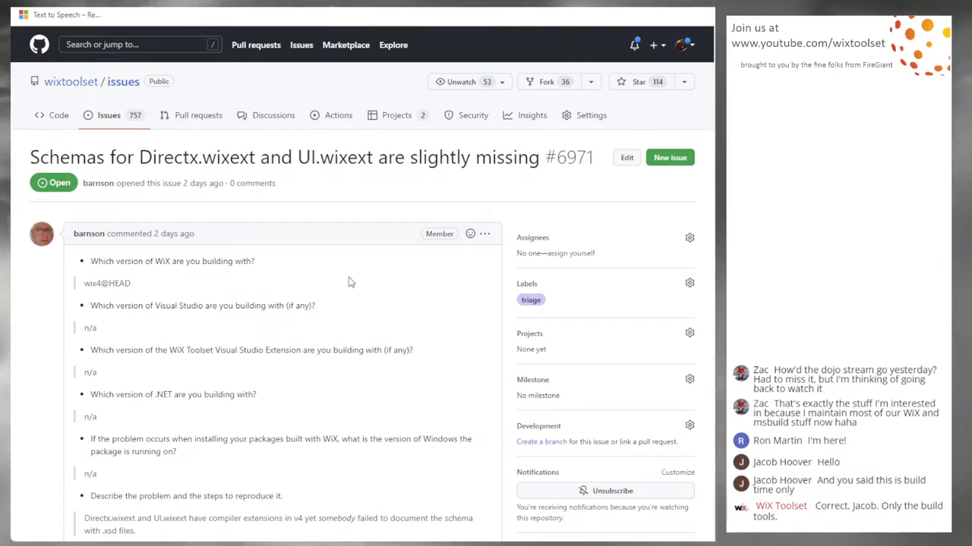
{"action": "scroll", "scroll_direction": "down", "scroll_amount": 3}
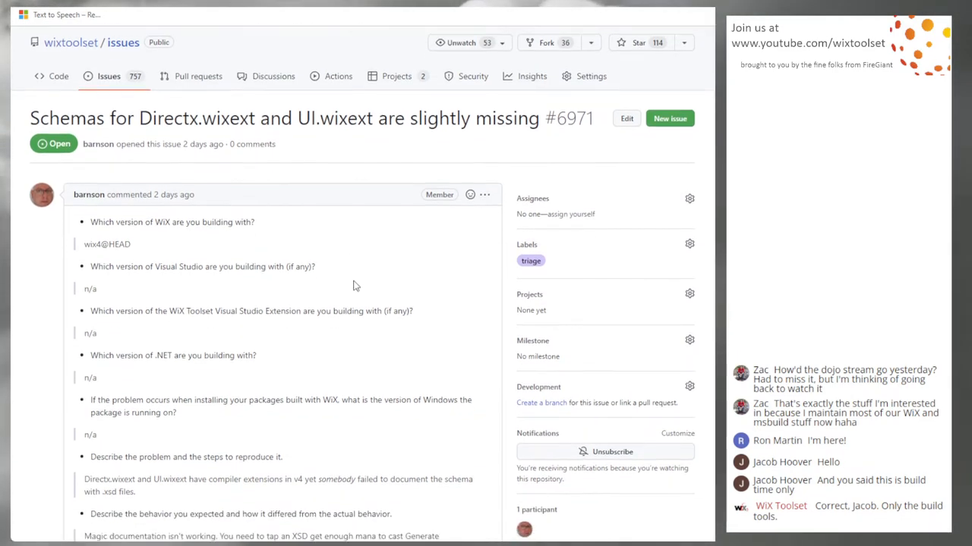
{"action": "scroll", "scroll_direction": "down", "scroll_amount": 3}
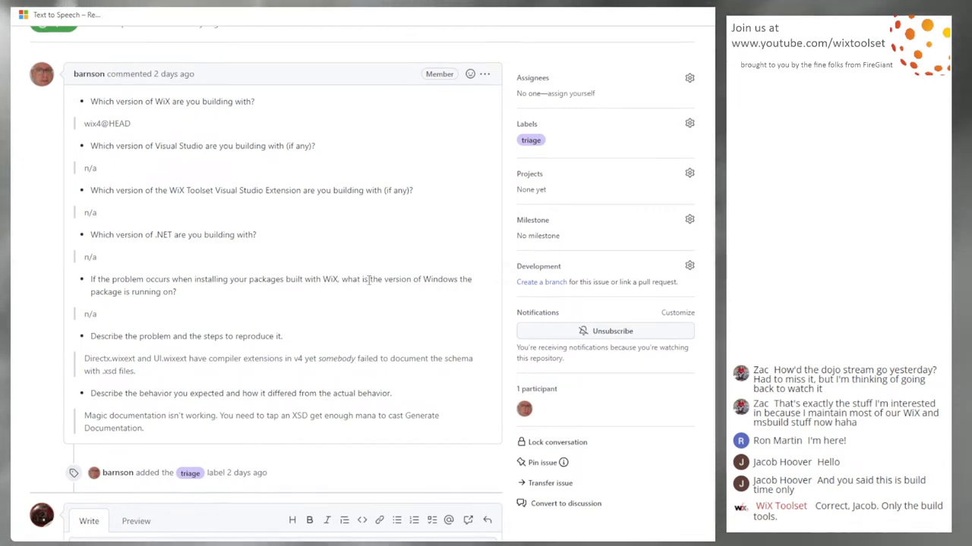
{"action": "scroll", "scroll_direction": "up", "scroll_amount": 3}
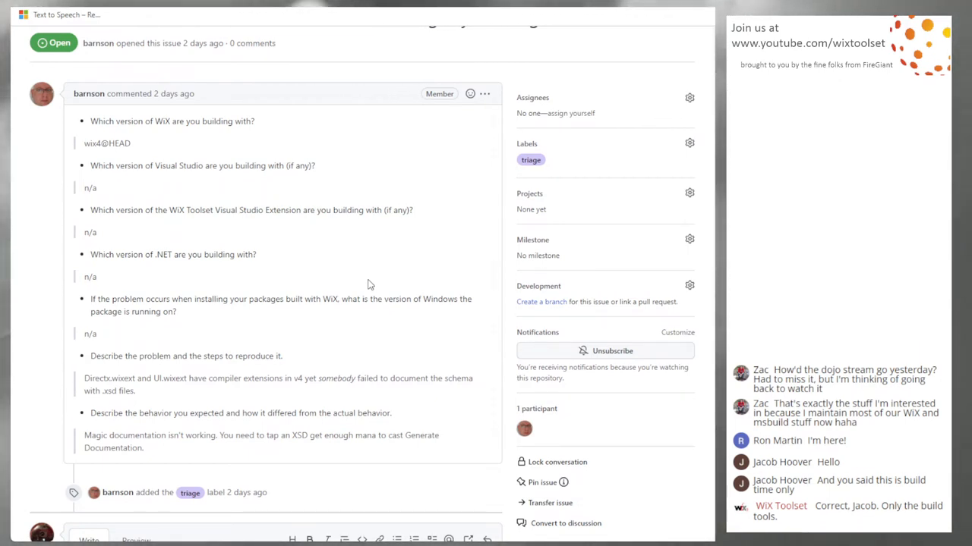
{"action": "mouse_move", "coordinate": [365, 281]}
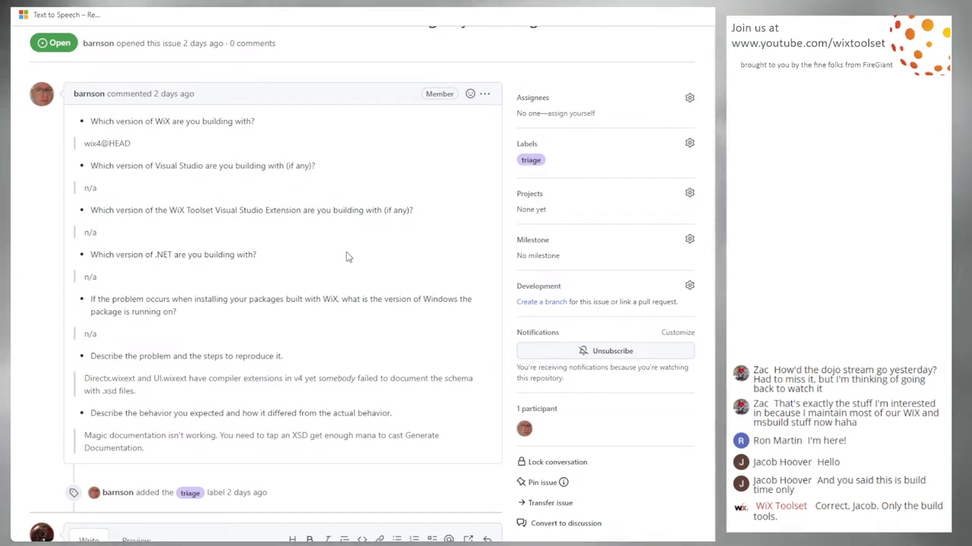
{"action": "mouse_move", "coordinate": [383, 252]}
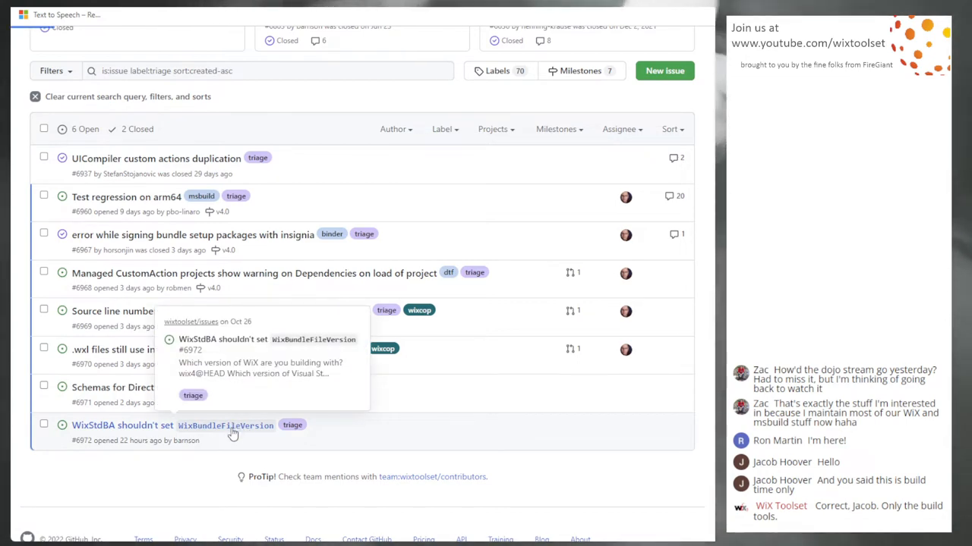
{"action": "left_click", "coordinate": [122, 425]}
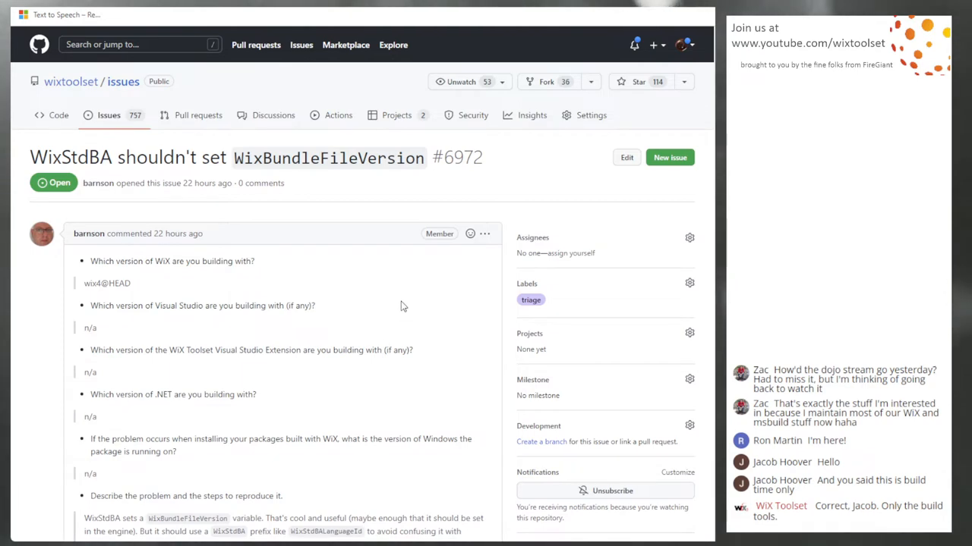
Read issue #6972's reporter answers down to the closing 'Less confusion' note
{"action": "scroll", "scroll_direction": "down", "scroll_amount": 3}
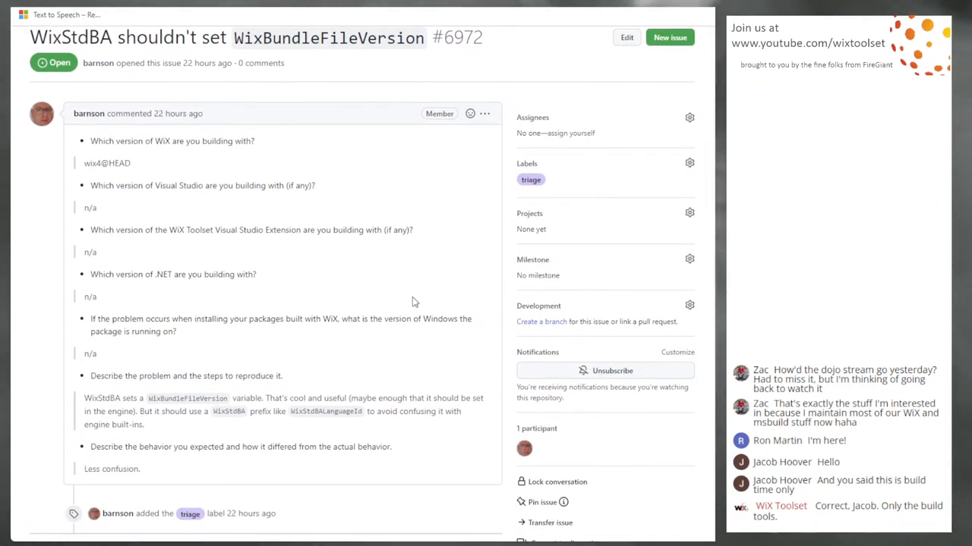
{"action": "scroll", "scroll_direction": "down", "scroll_amount": 3}
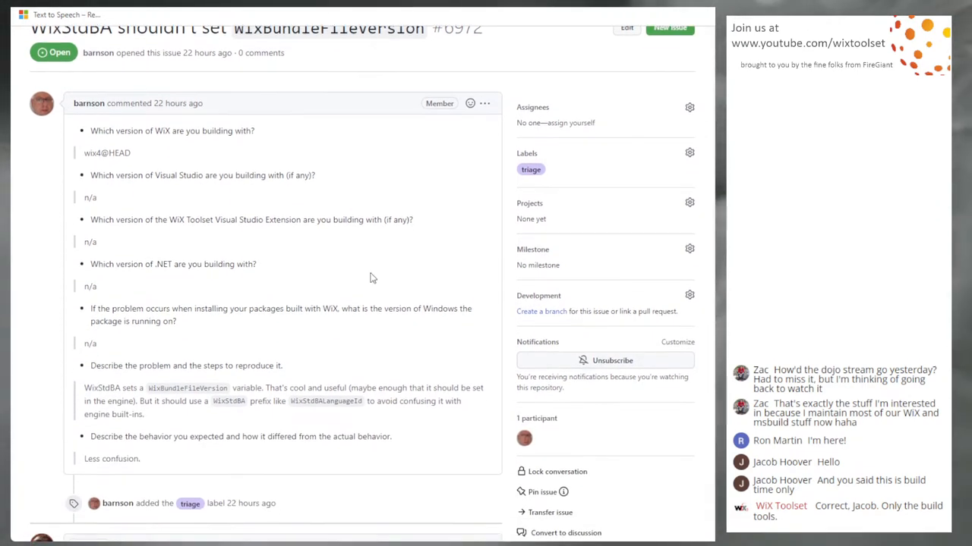
{"action": "scroll", "scroll_direction": "down", "scroll_amount": 3}
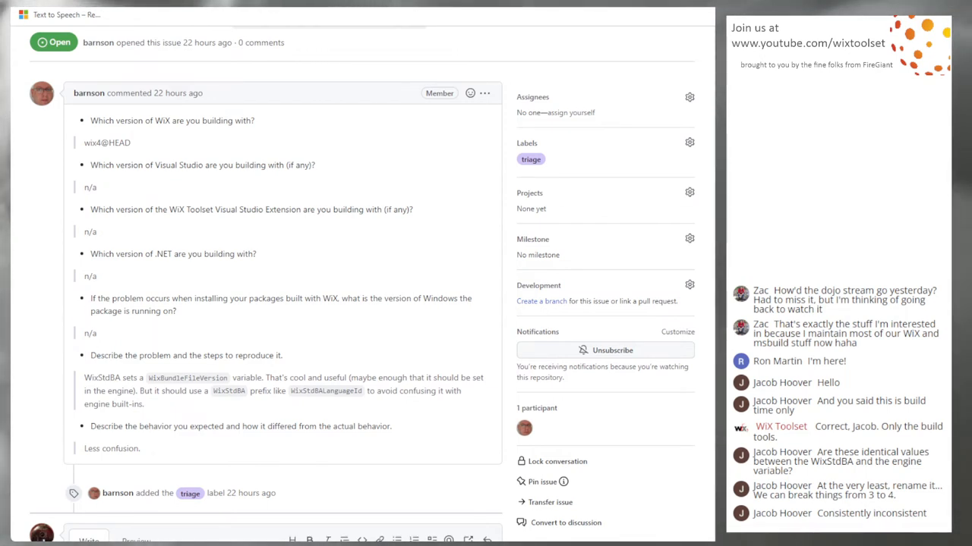
{"action": "mouse_move", "coordinate": [220, 234]}
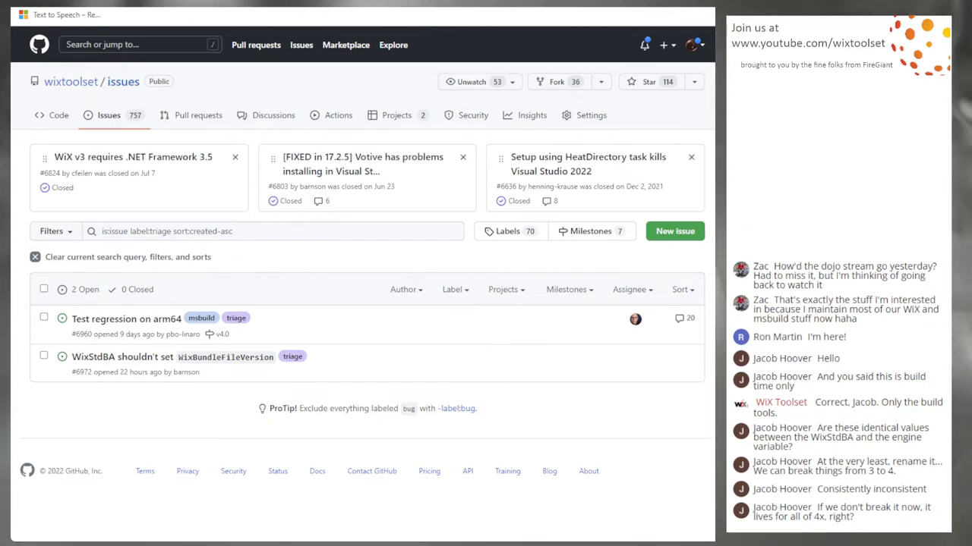
{"action": "mouse_move", "coordinate": [167, 361]}
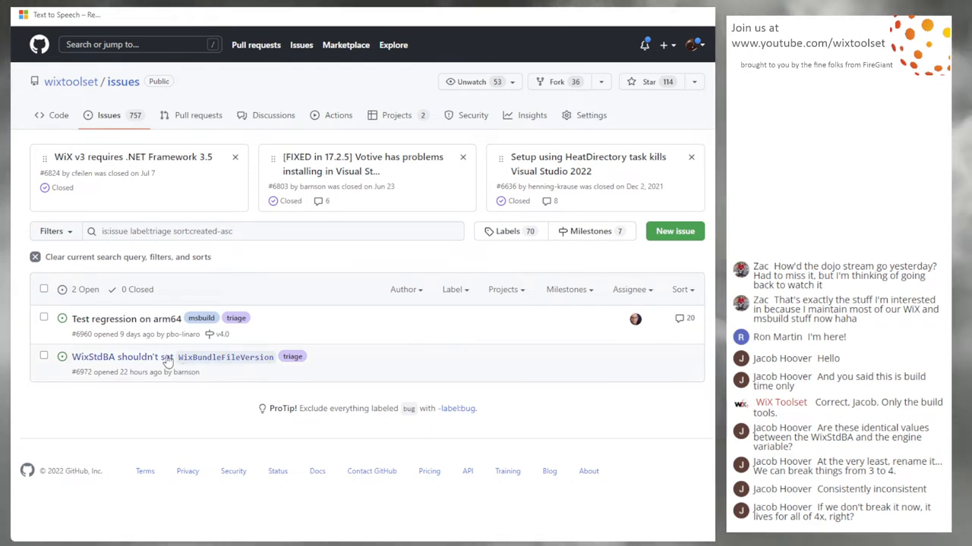
{"action": "mouse_move", "coordinate": [205, 373]}
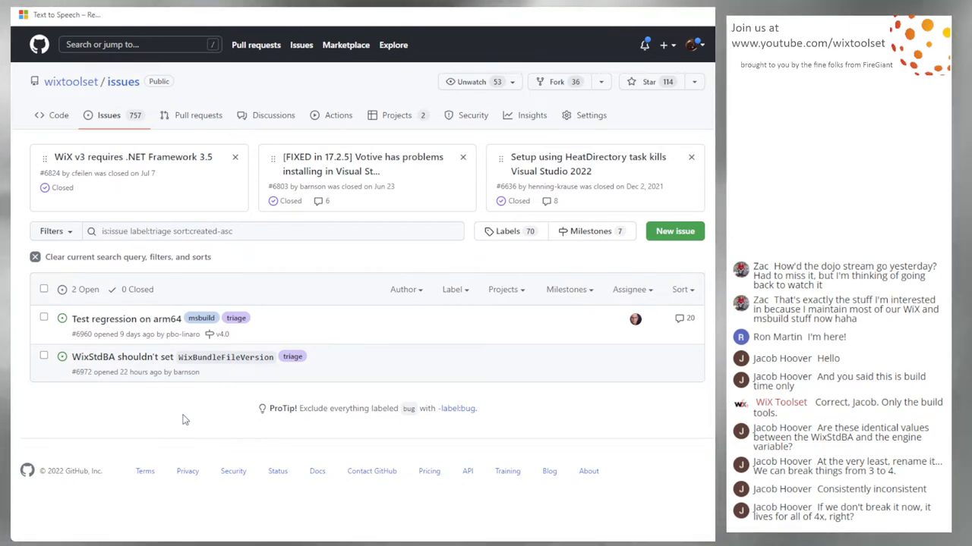
{"action": "mouse_move", "coordinate": [167, 423]}
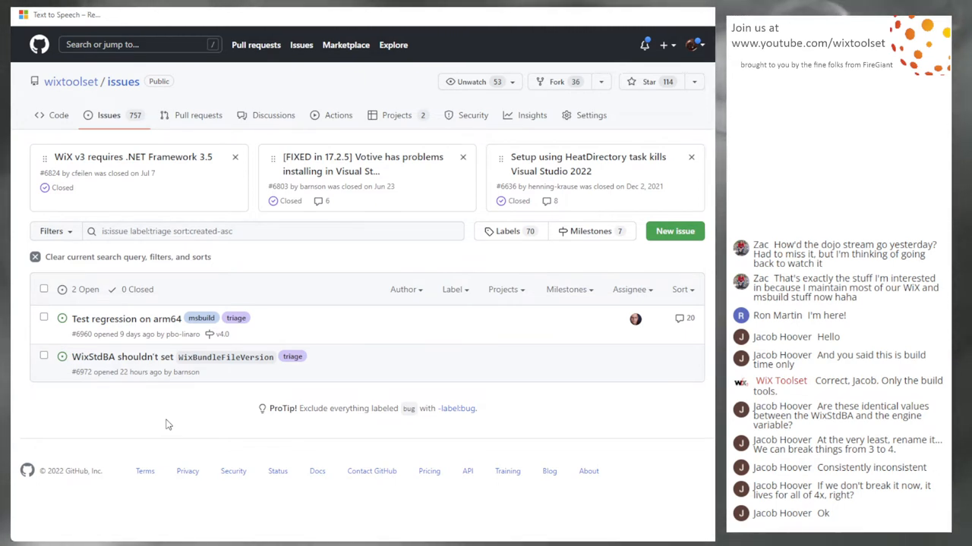
{"action": "mouse_move", "coordinate": [437, 374]}
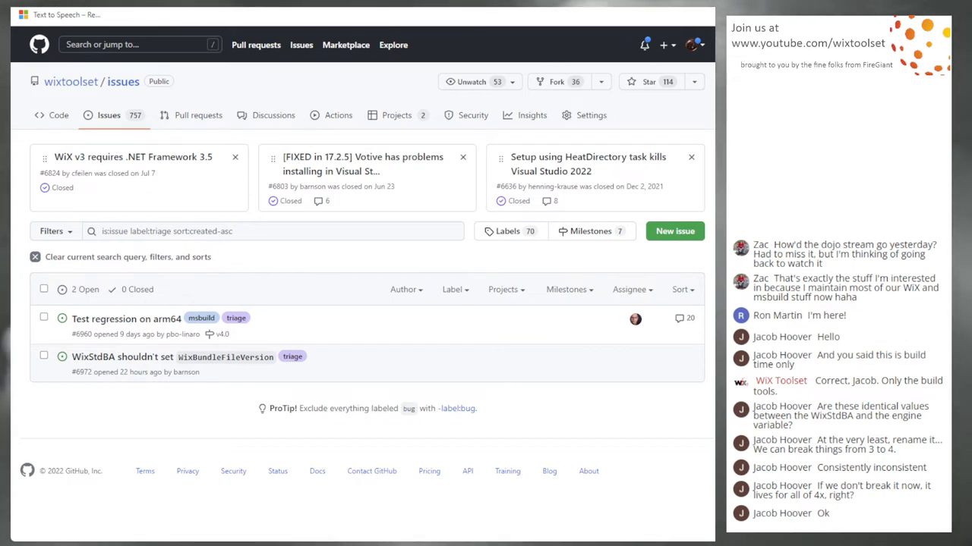
{"action": "mouse_move", "coordinate": [115, 328]}
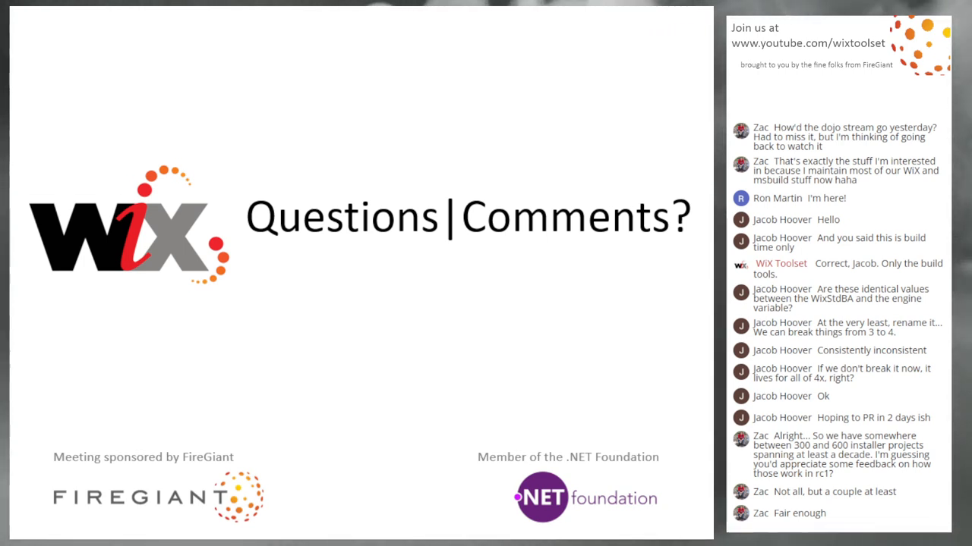
Scroll the page while the closing Questions|Comments slide is up
{"action": "scroll", "scroll_direction": "down", "scroll_amount": 3}
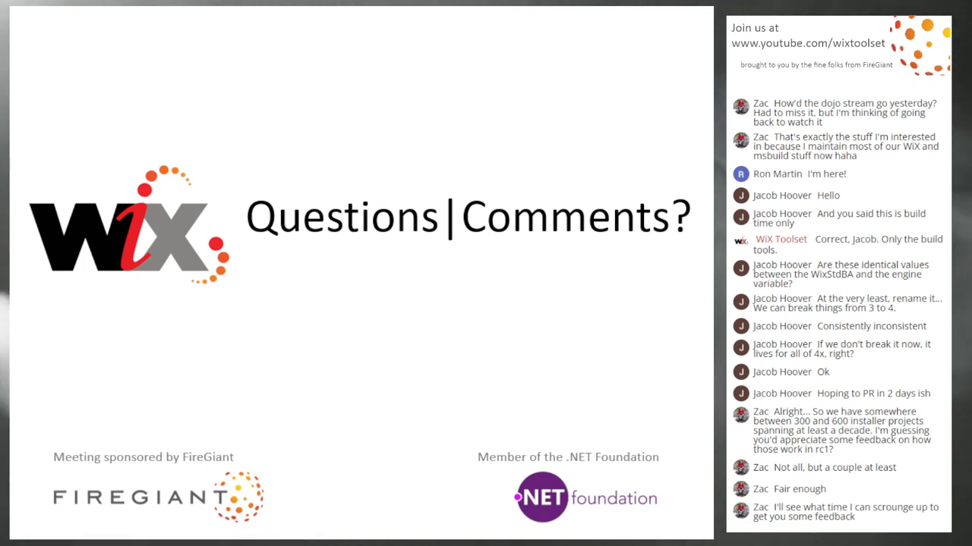